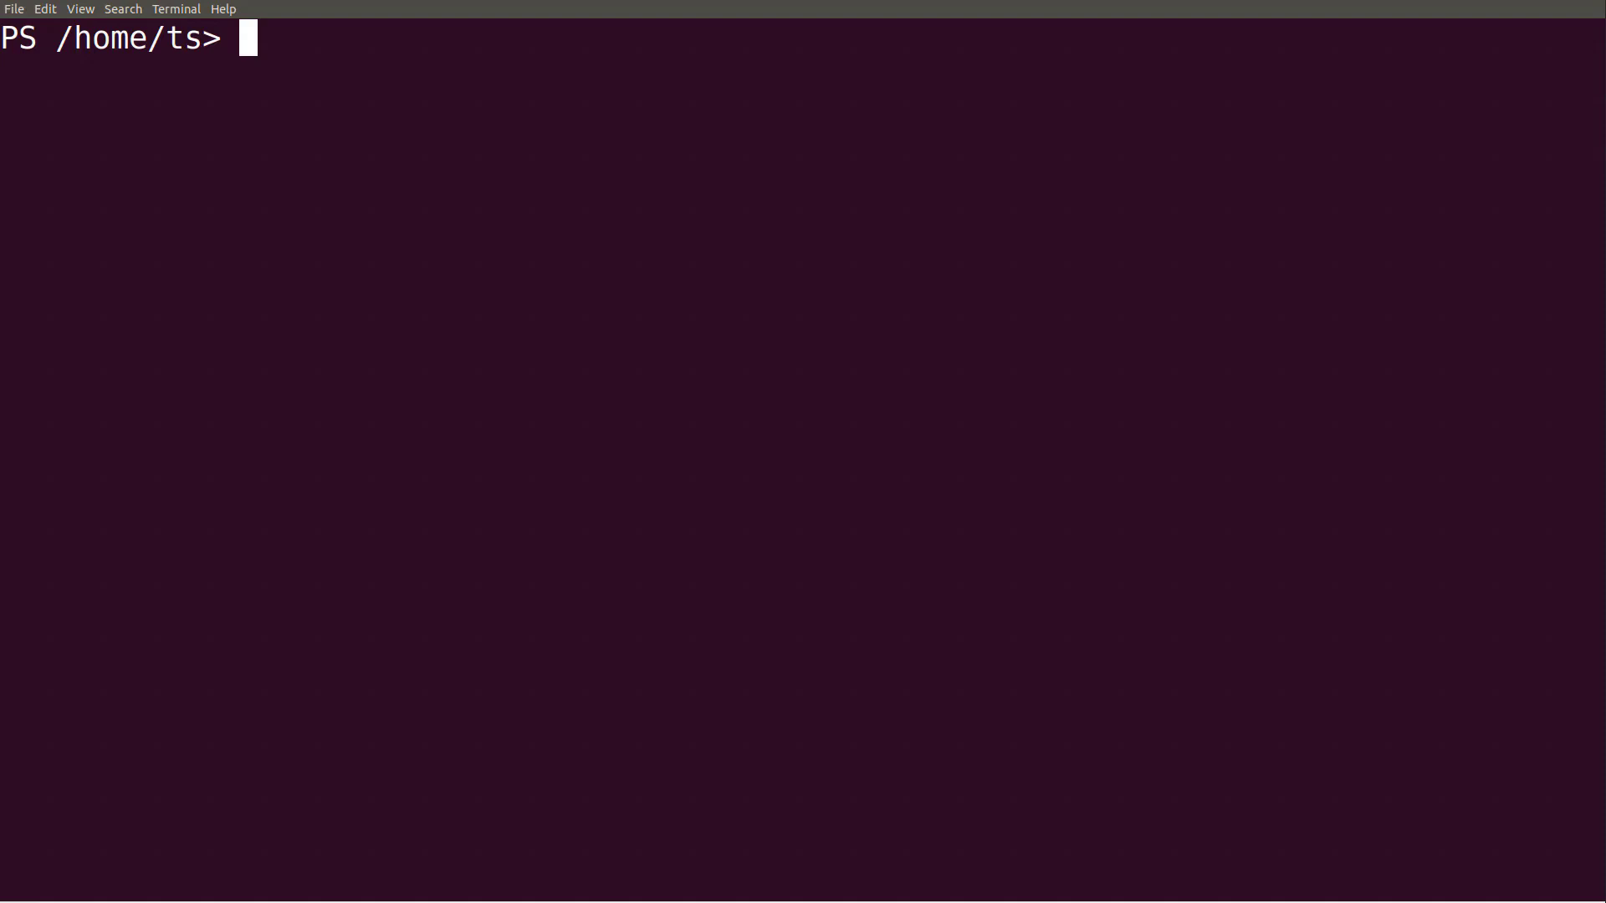
# Begin typing a git clone command at the pwsh home-folder prompt.
pyautogui.write('git clone')
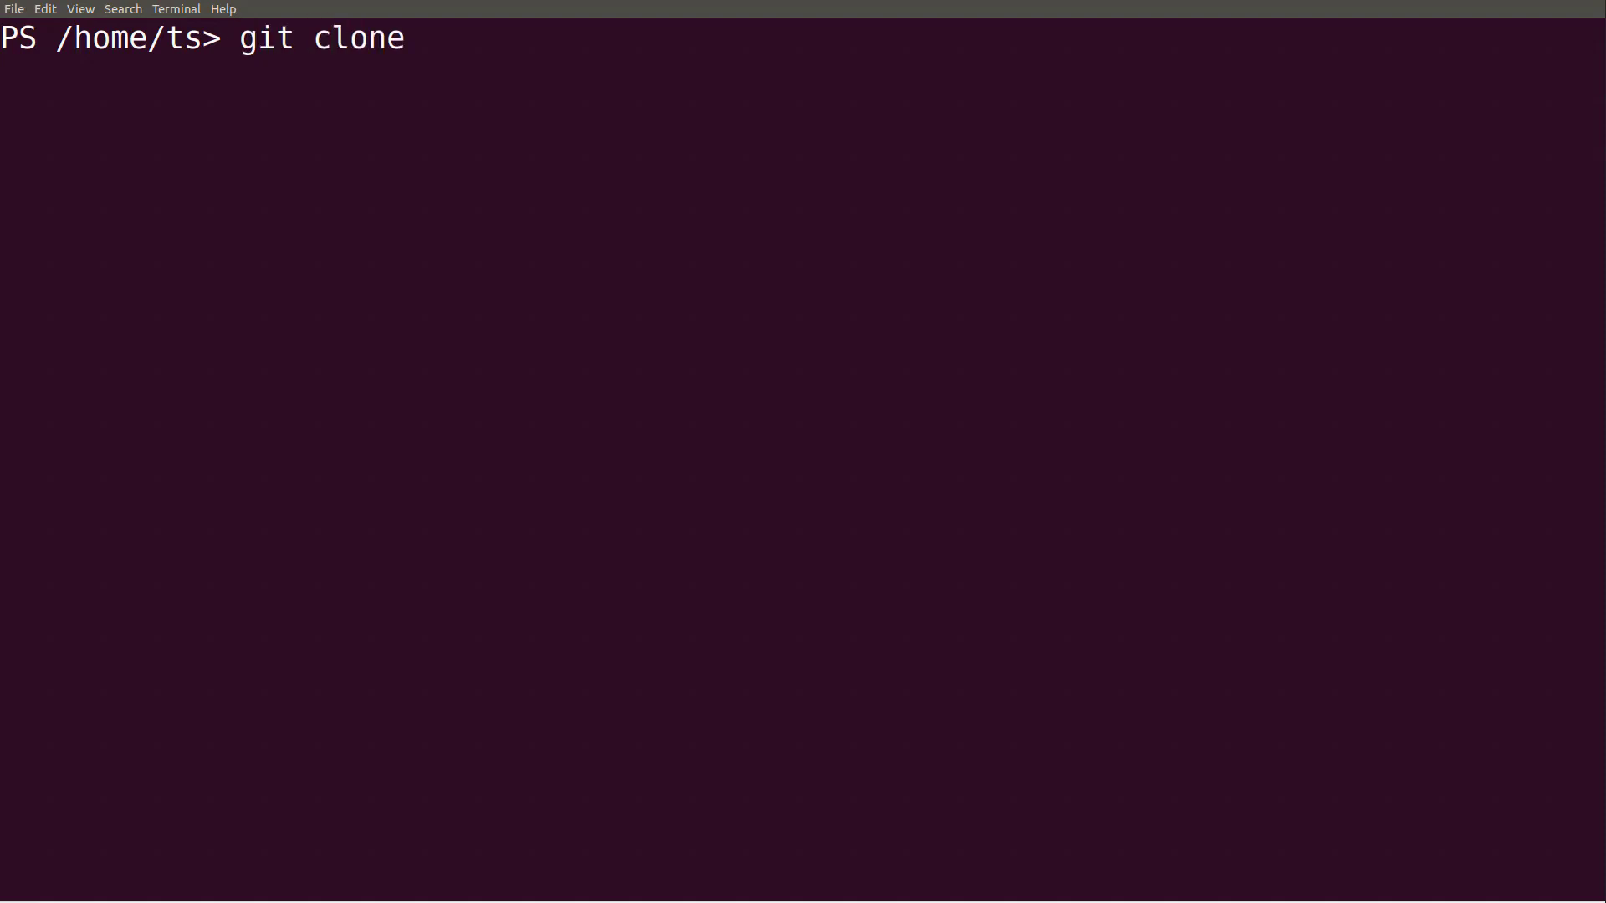
pyautogui.write('https://github.com/Po')
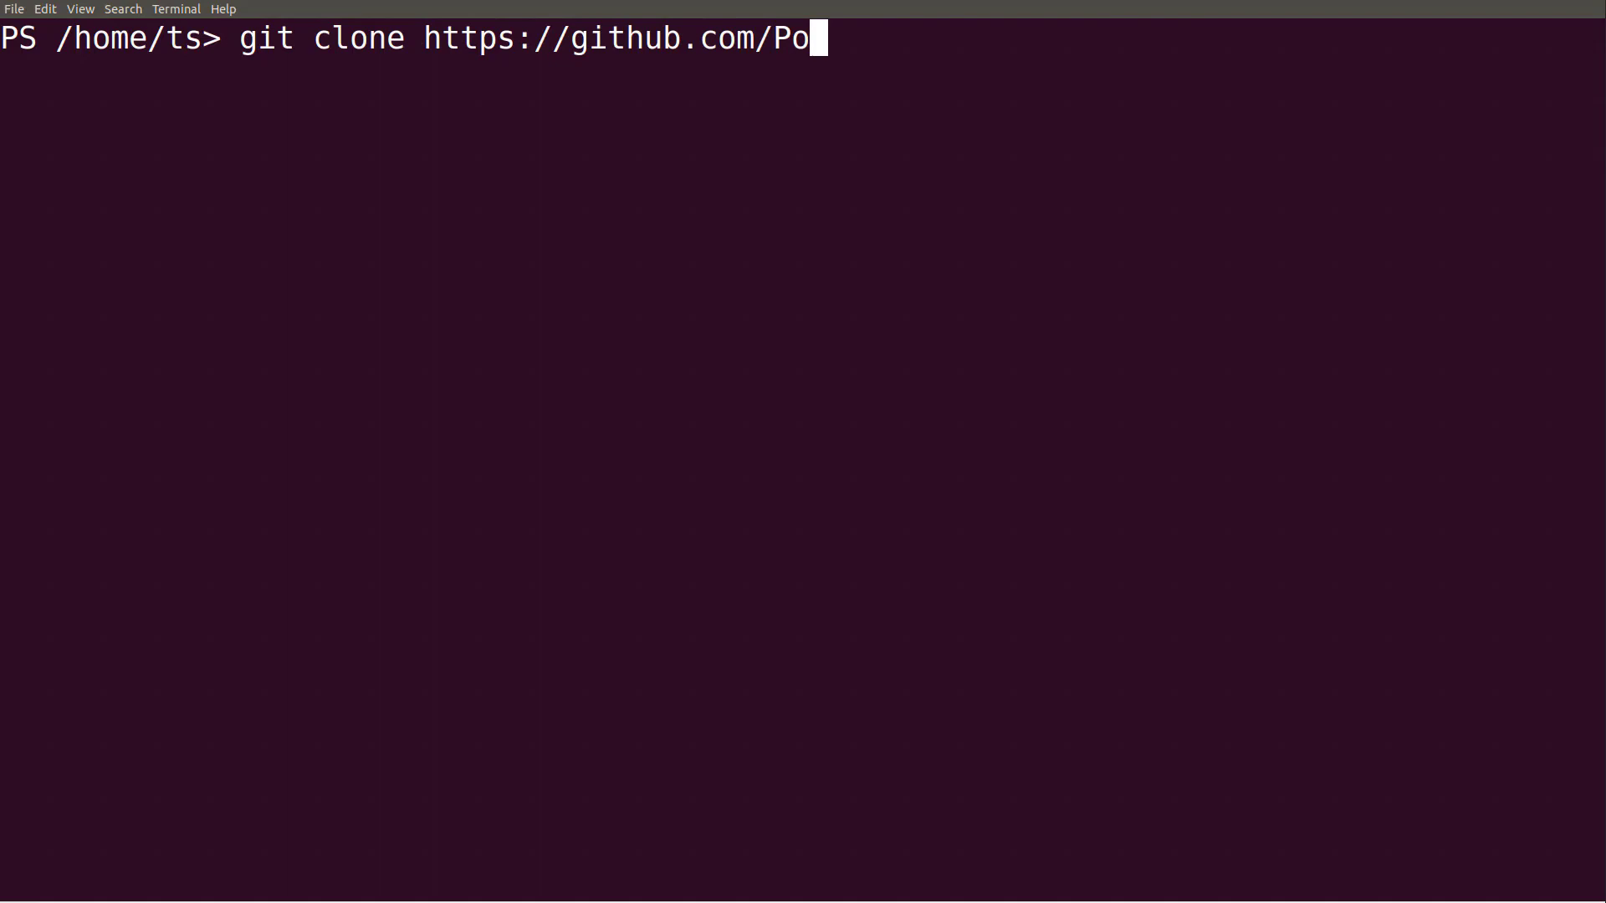
pyautogui.write('werShell/PowerShell')
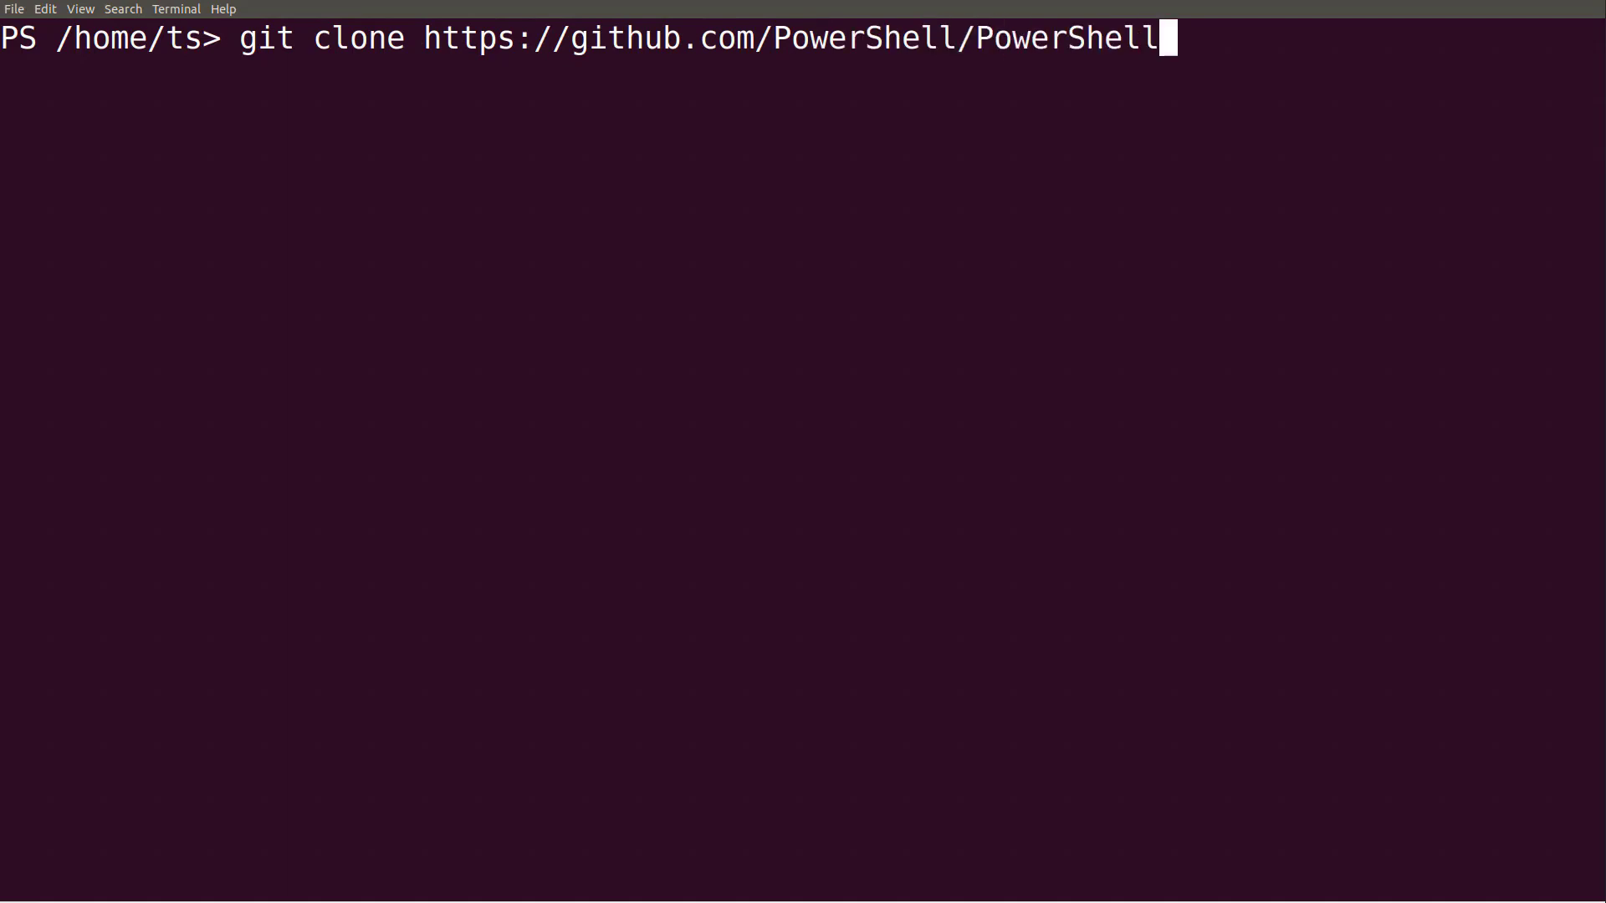
pyautogui.press('Return')
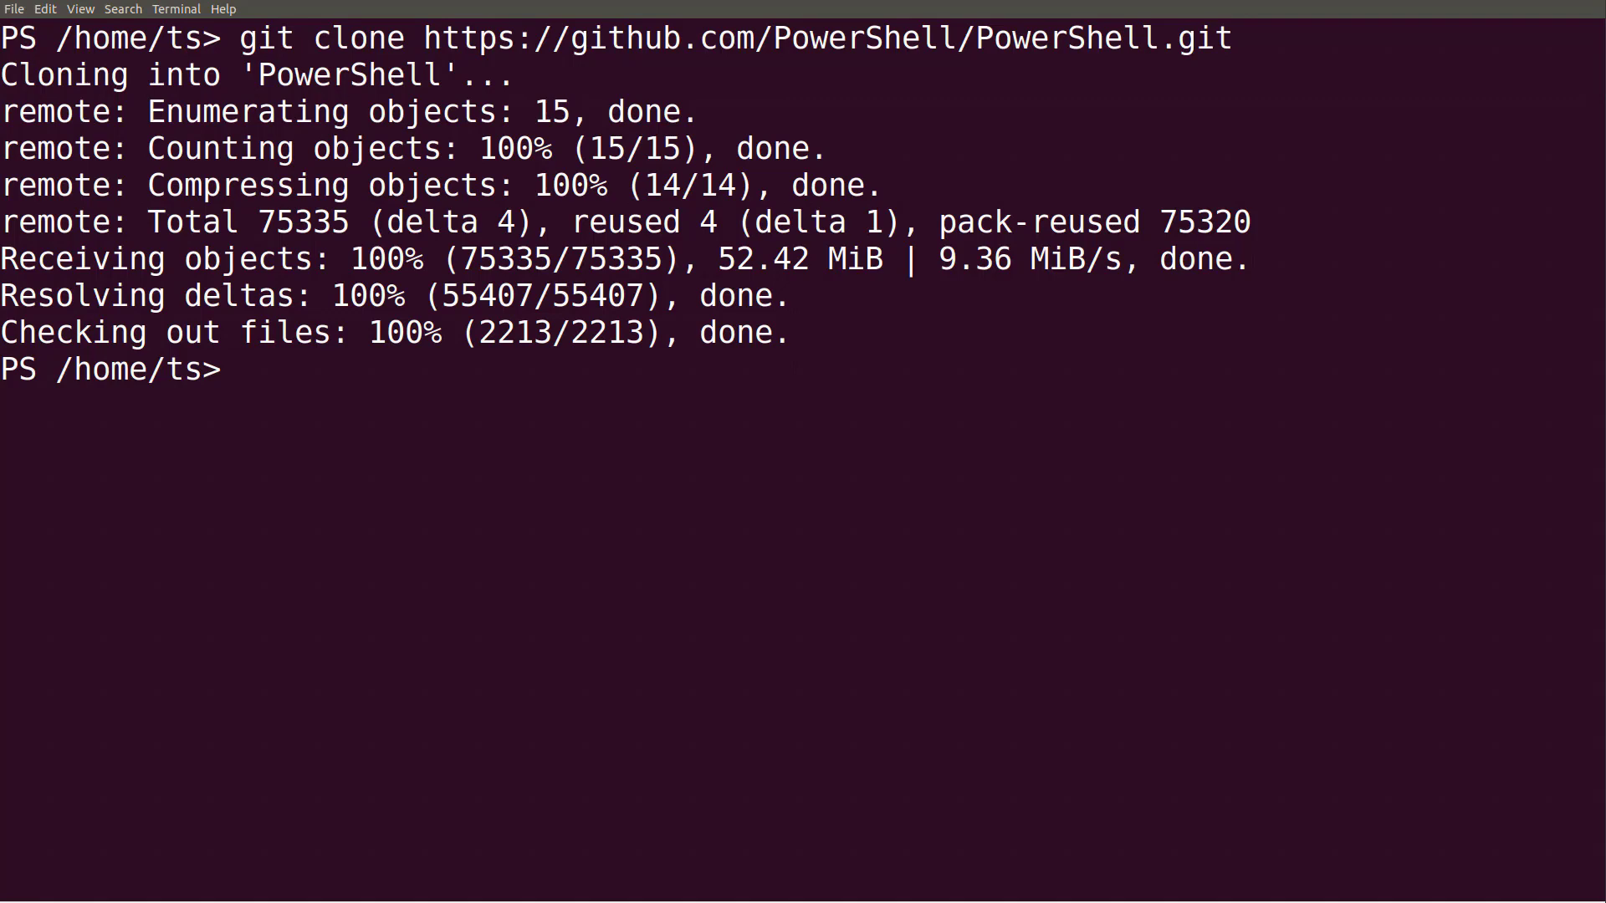
pyautogui.write('$Env:PSModulePa')
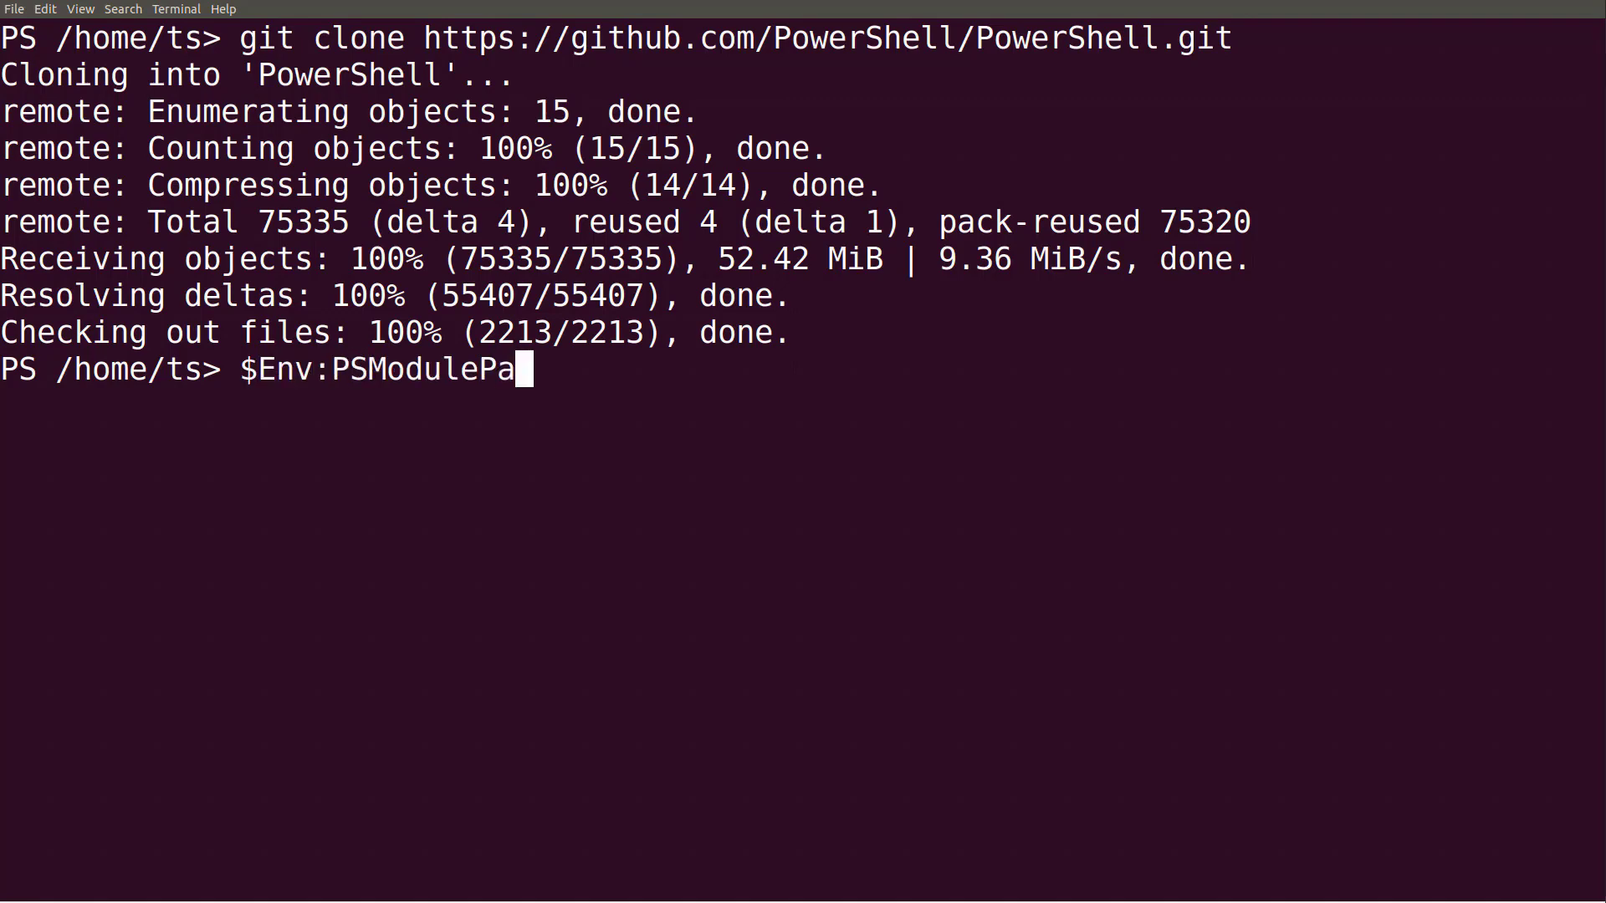
# List the module search paths and copy PowerShell/demos/crontab/CronTab into the user Modules folder.
pyautogui.press('Return')
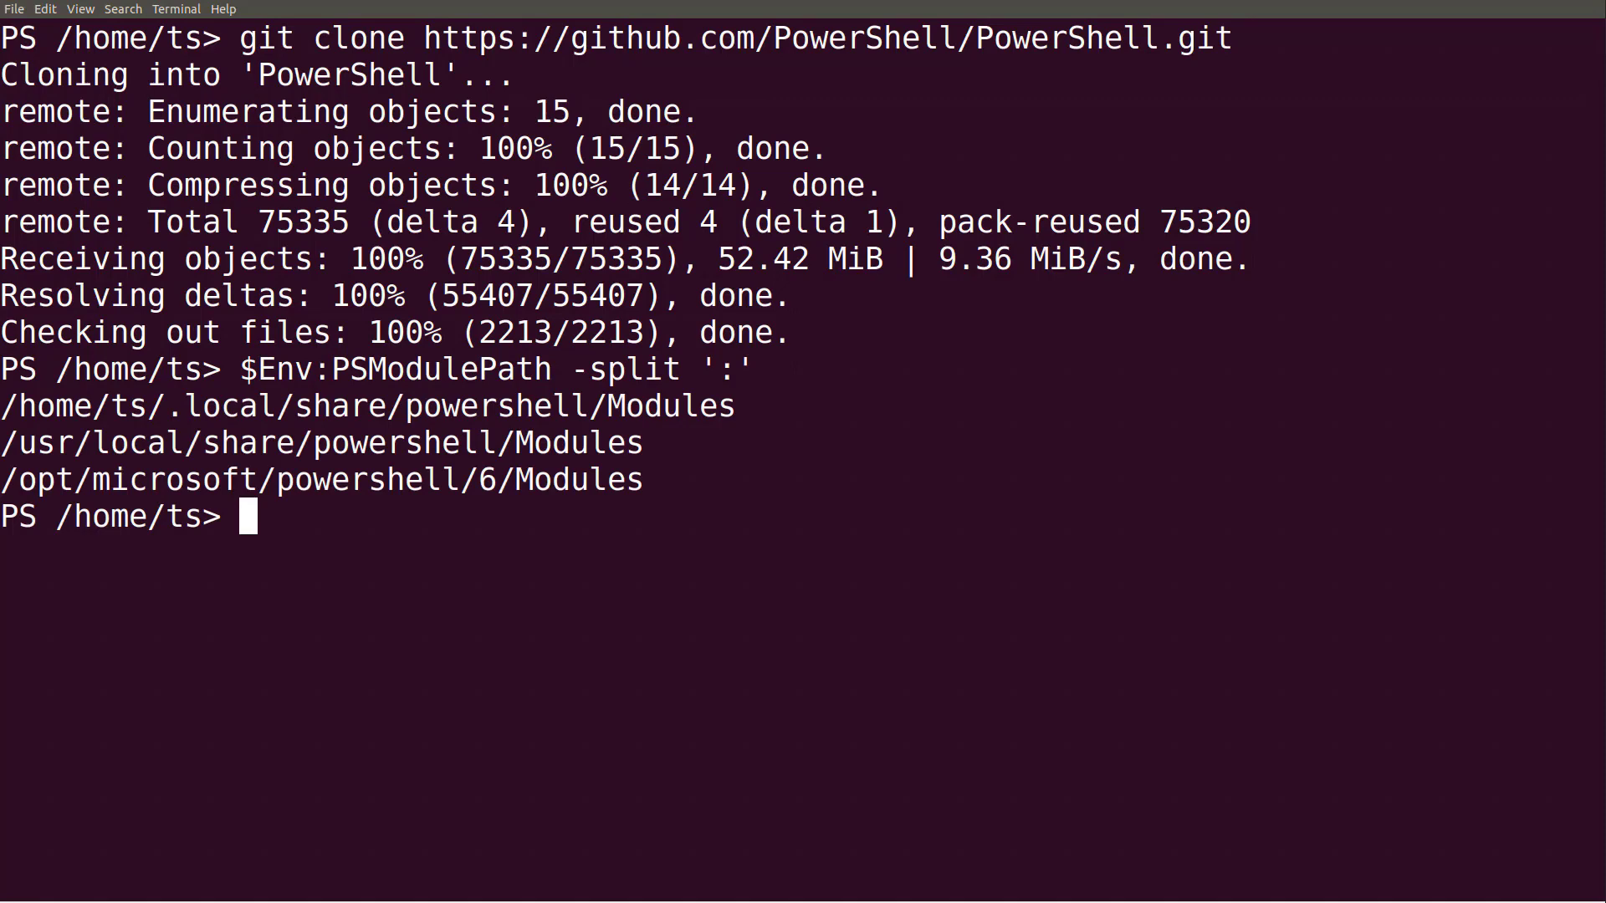
pyautogui.write("Copy-Item -Path 'P")
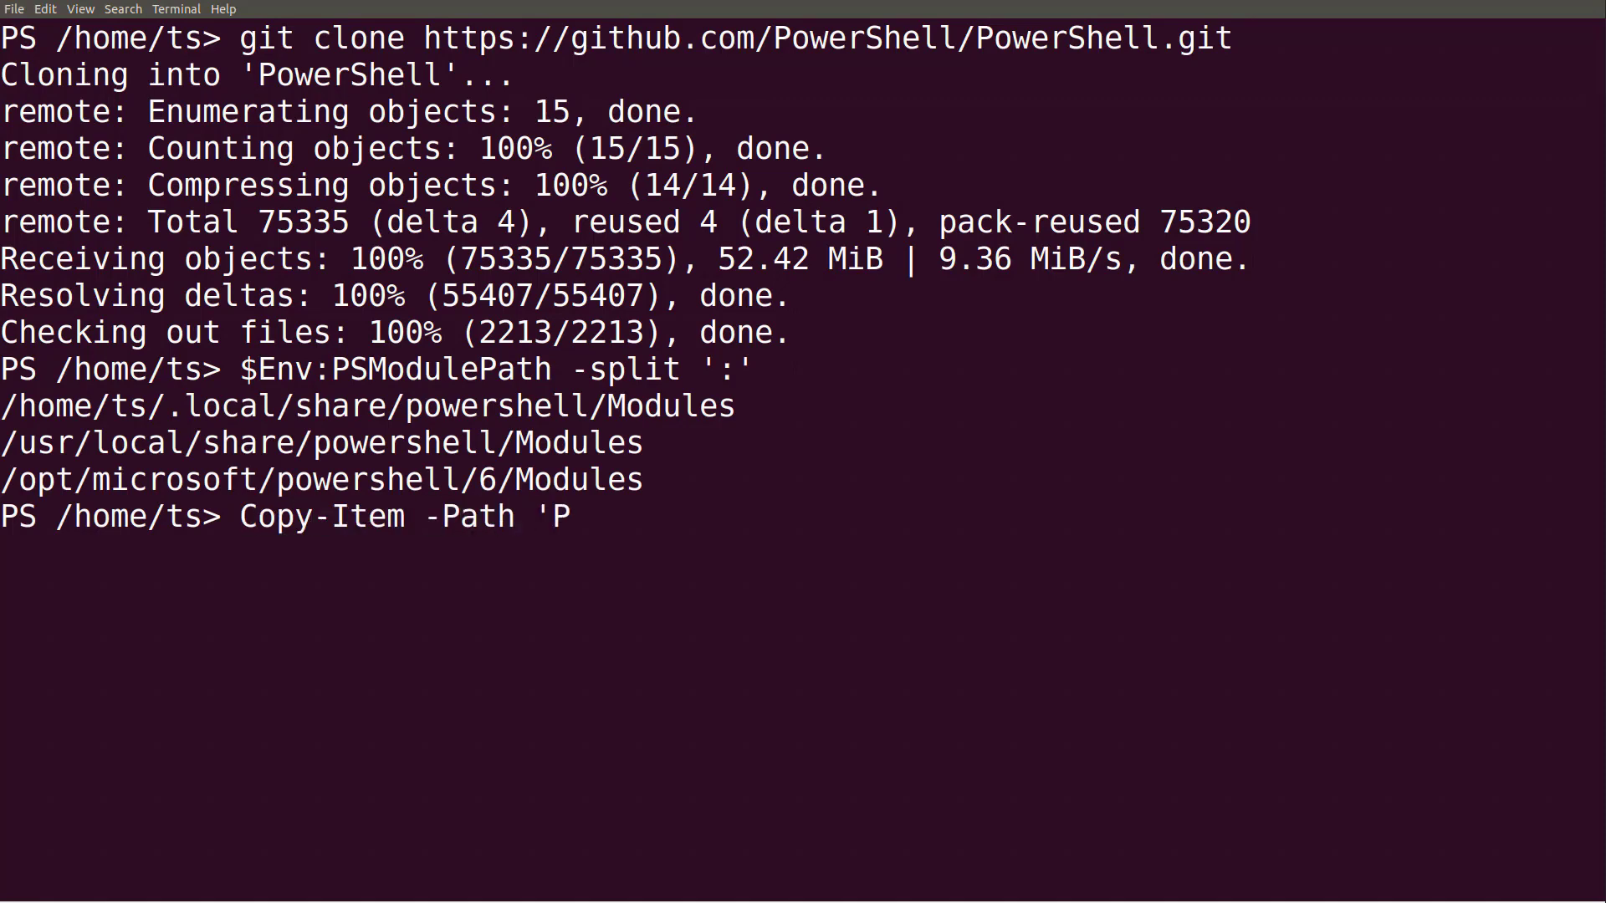
pyautogui.write('owerShell/demos/cro')
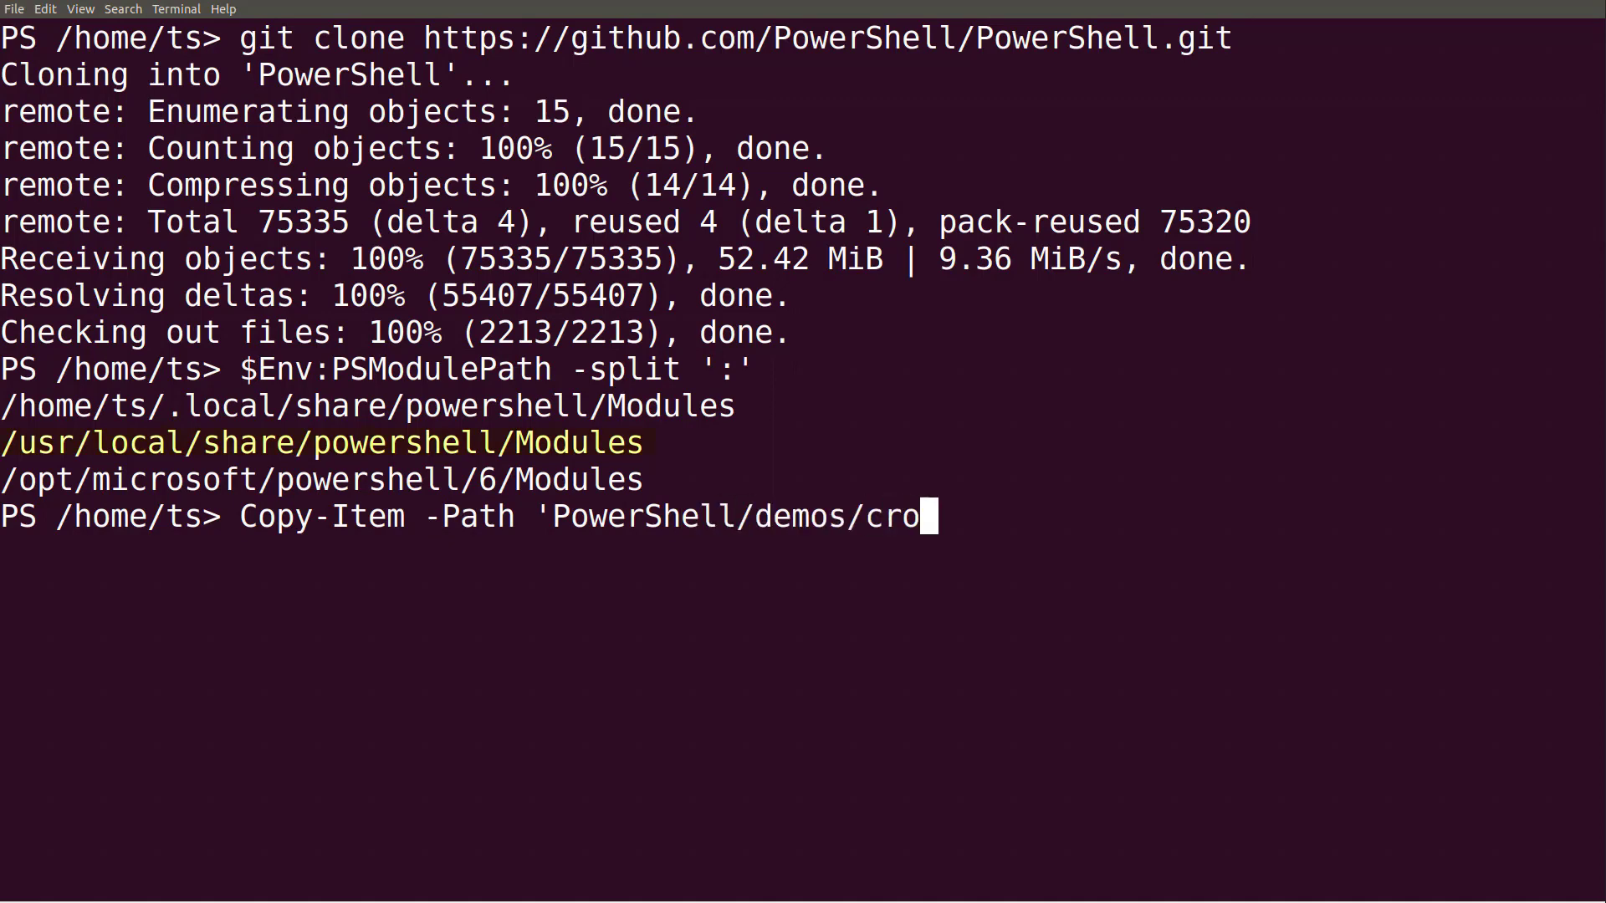
pyautogui.write("ntab/CronTab' -Desti")
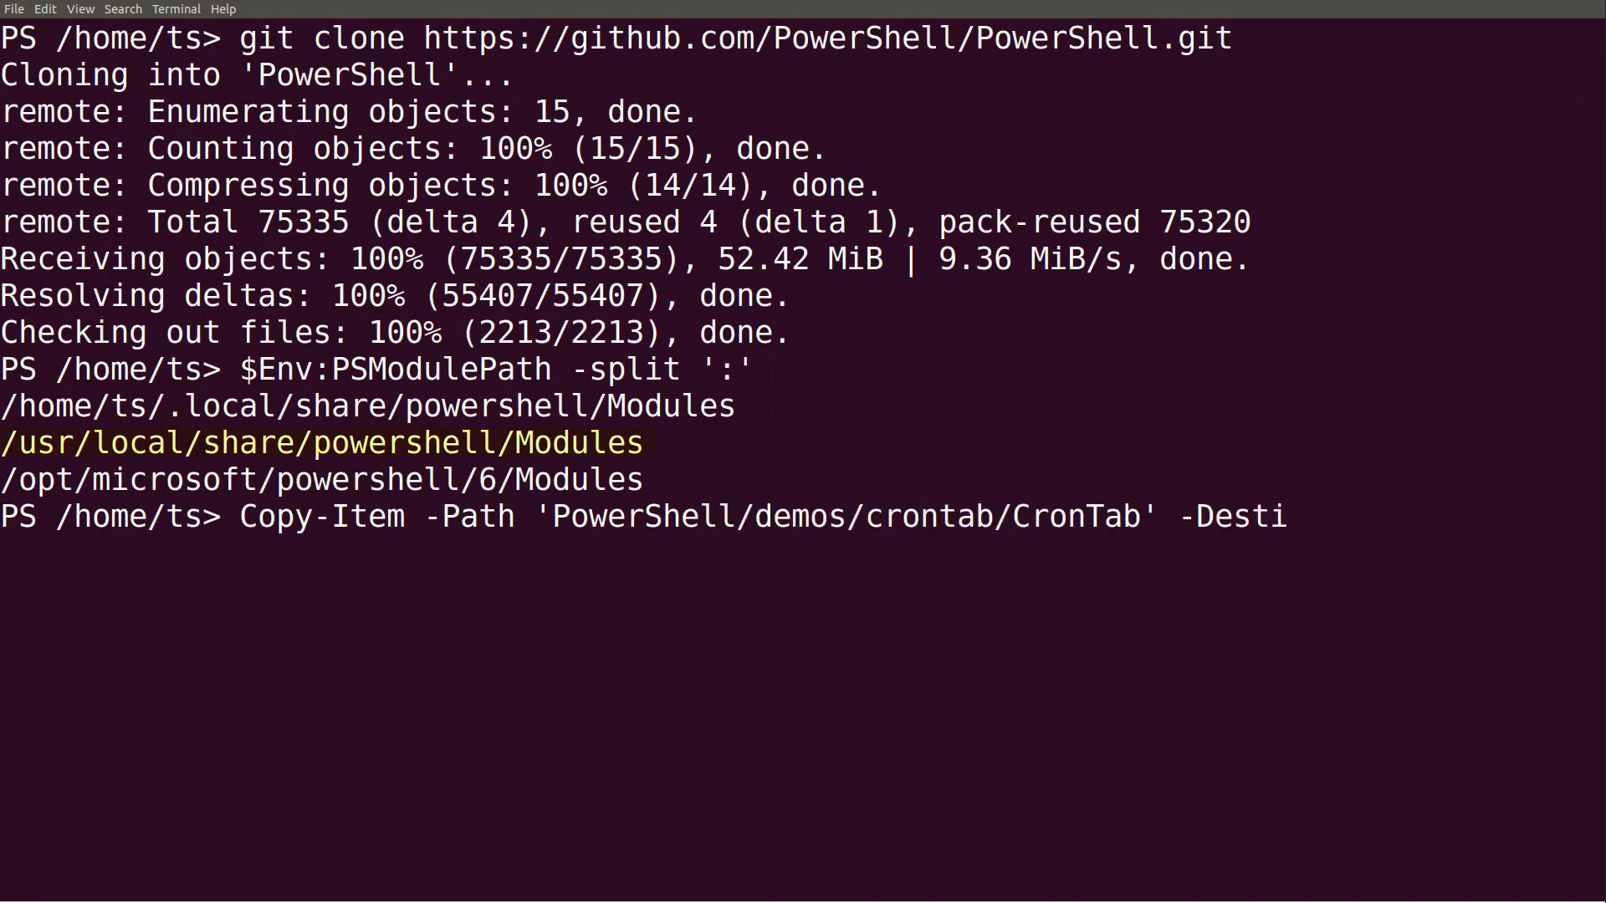
# Import the CronTab module and confirm Get-Module lists it.
pyautogui.write('Impo')
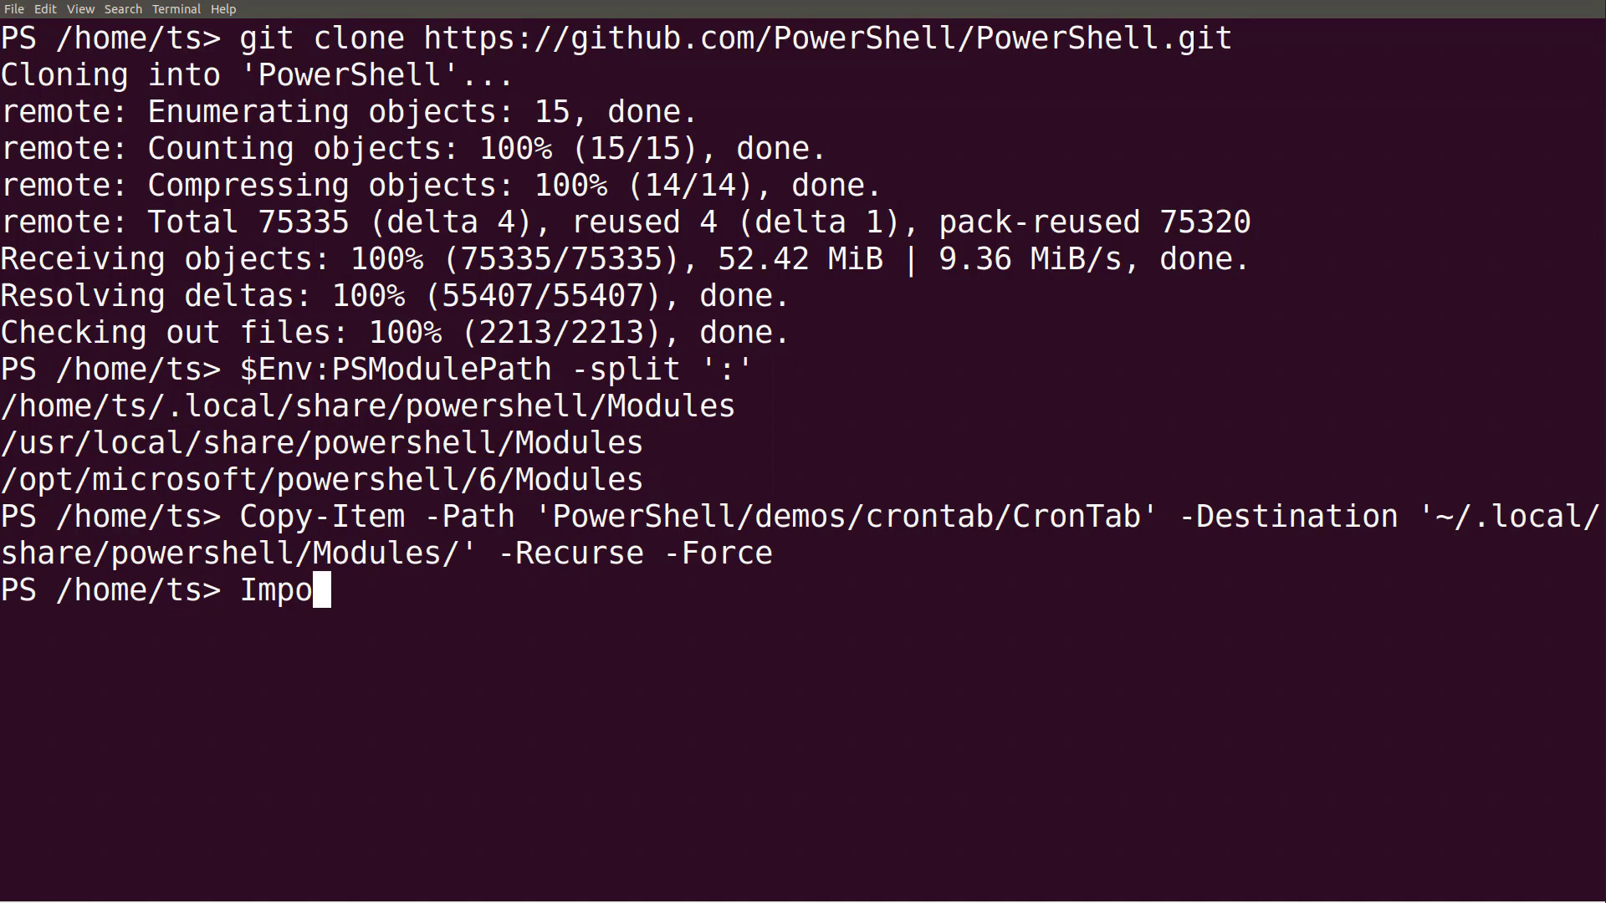
pyautogui.write('rt-Module CronTab')
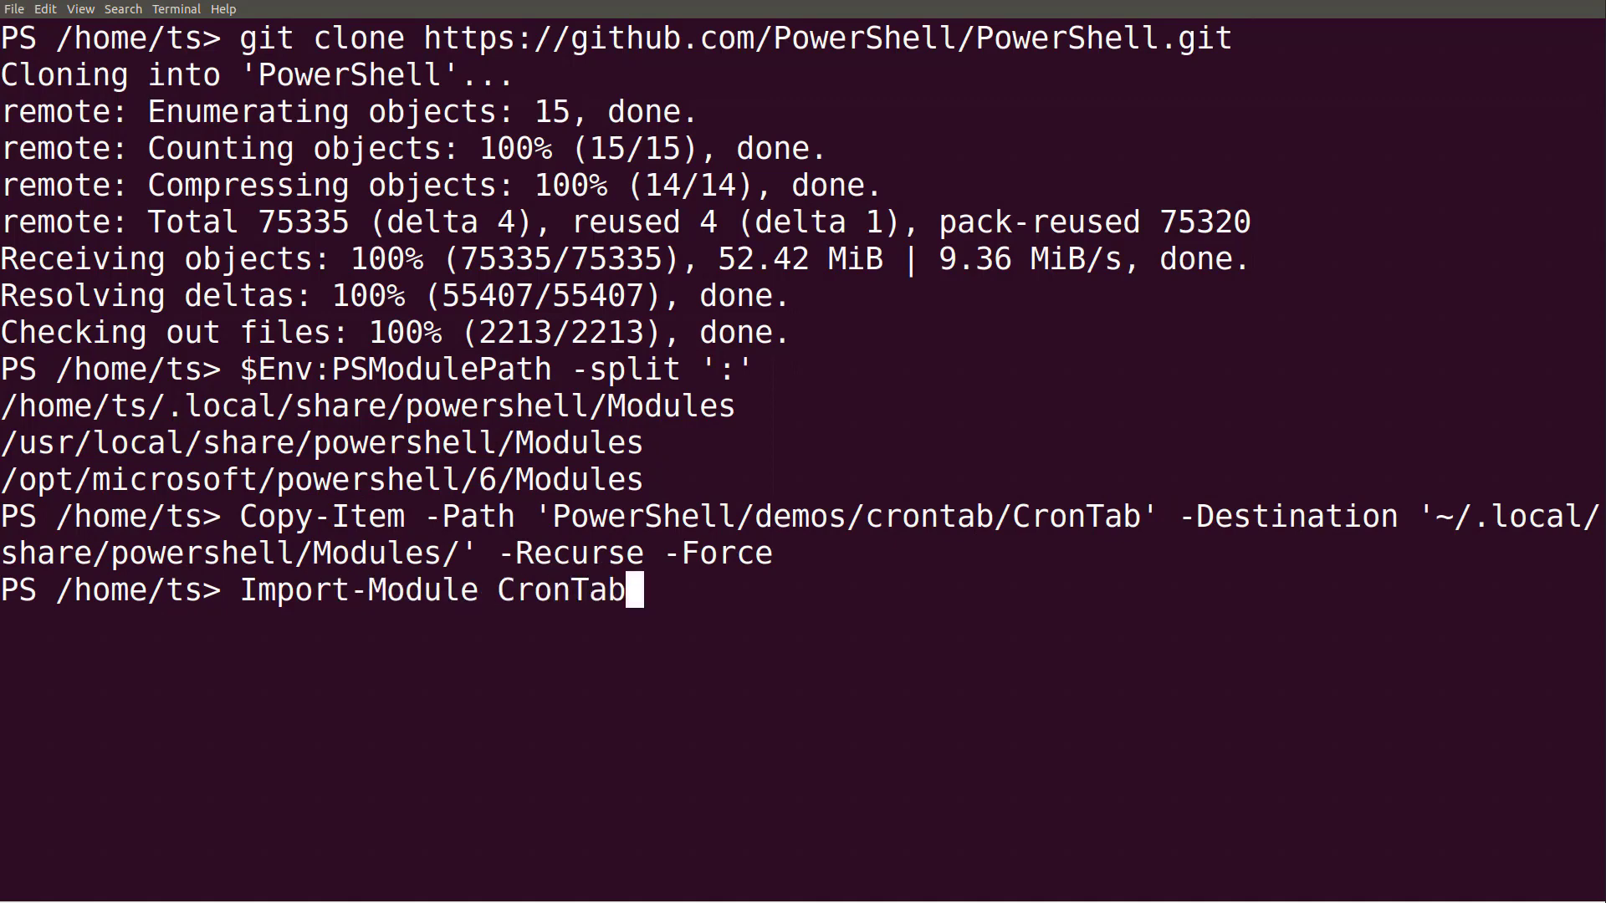
pyautogui.press('Return')
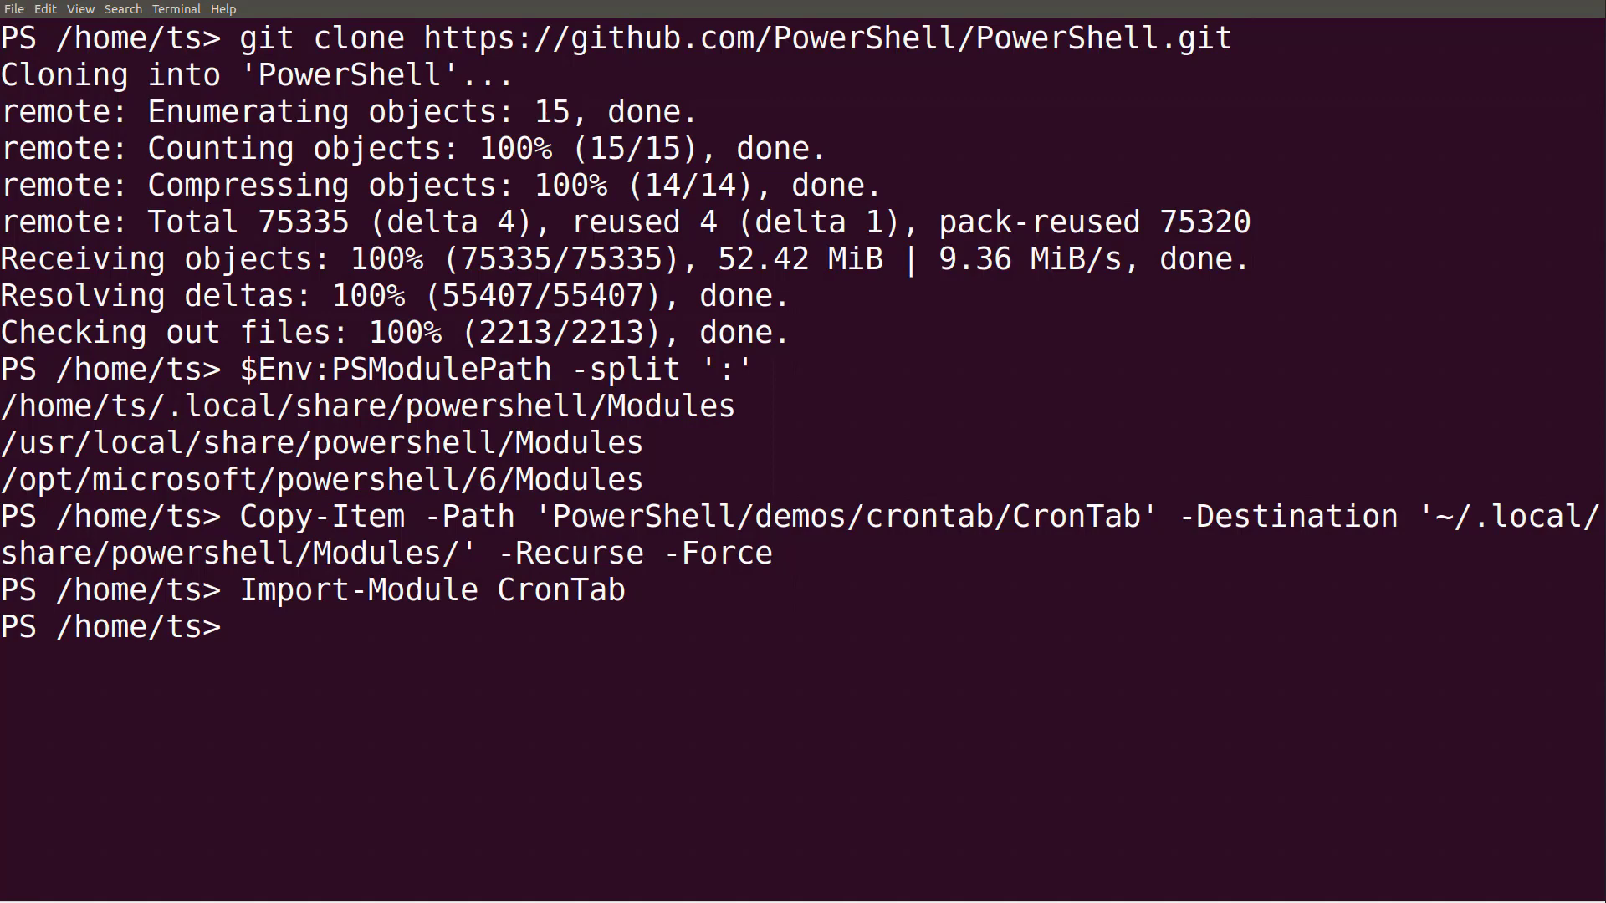
pyautogui.write('Get-Module')
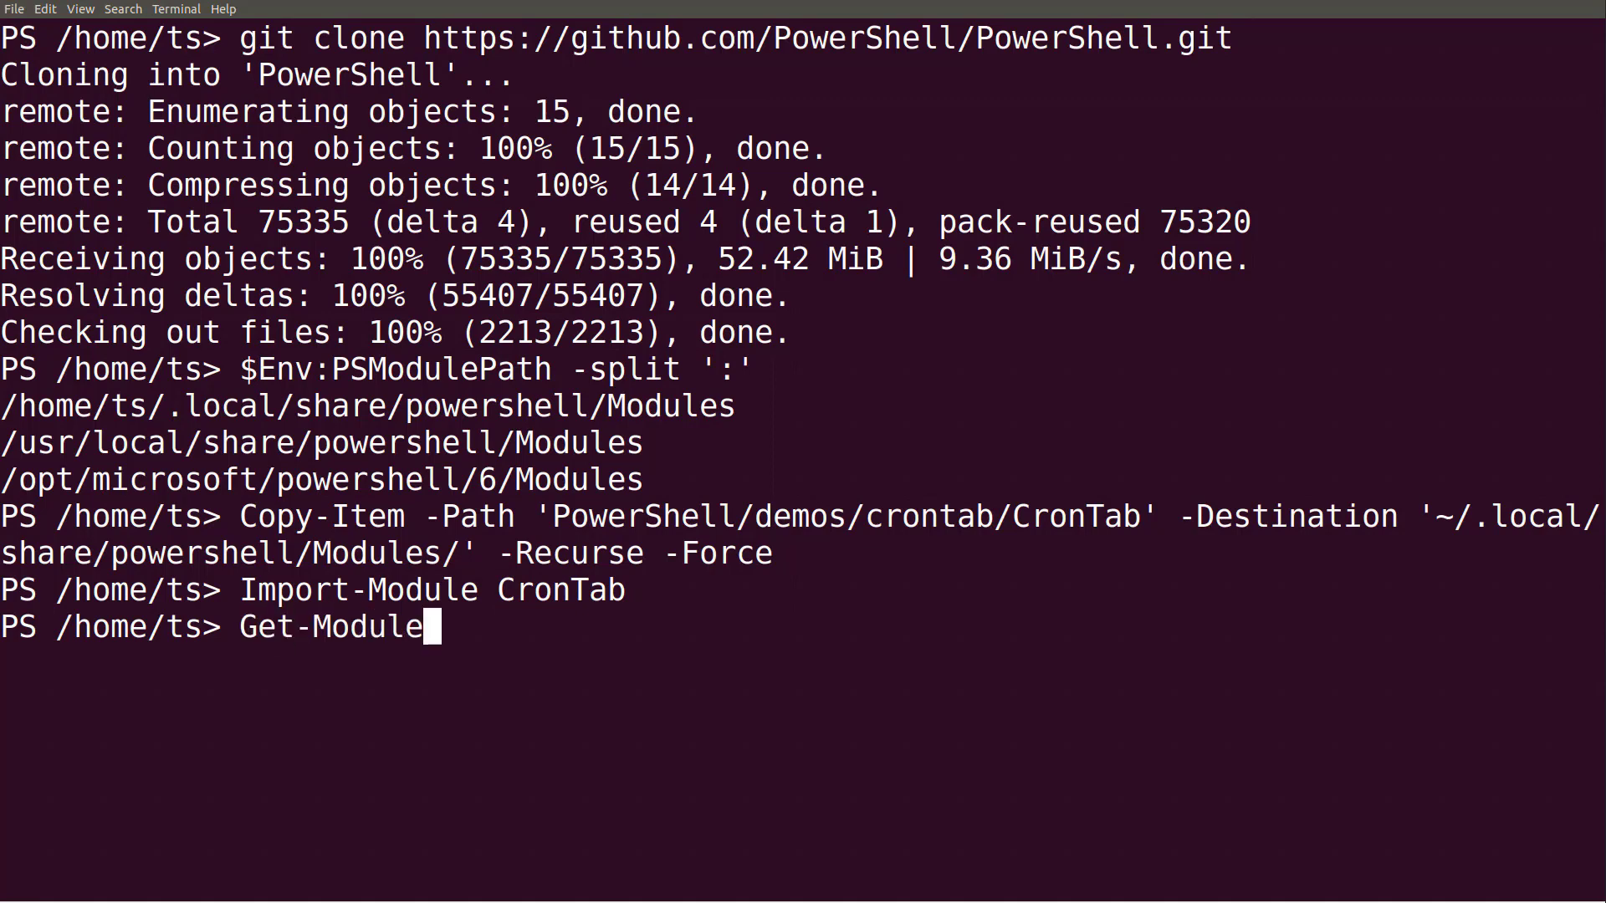
pyautogui.press('Return')
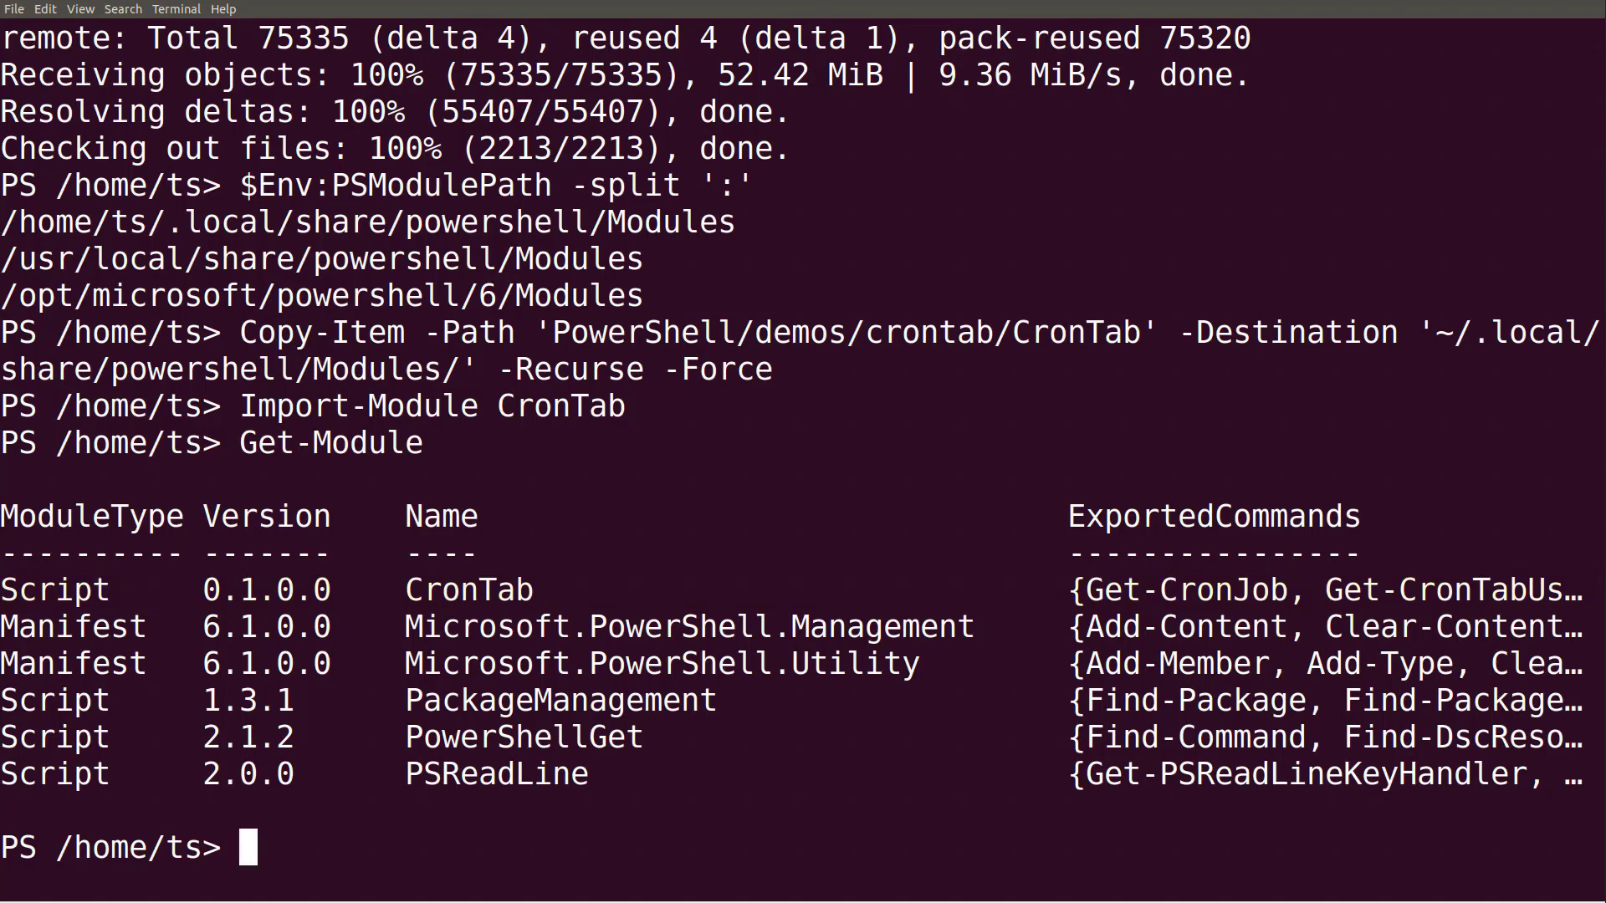
# Create a '*/1' cron job appending 'Hello from CronTab' to ~/cron.log, then check crontab -l.
pyautogui.write('New-CronJob')
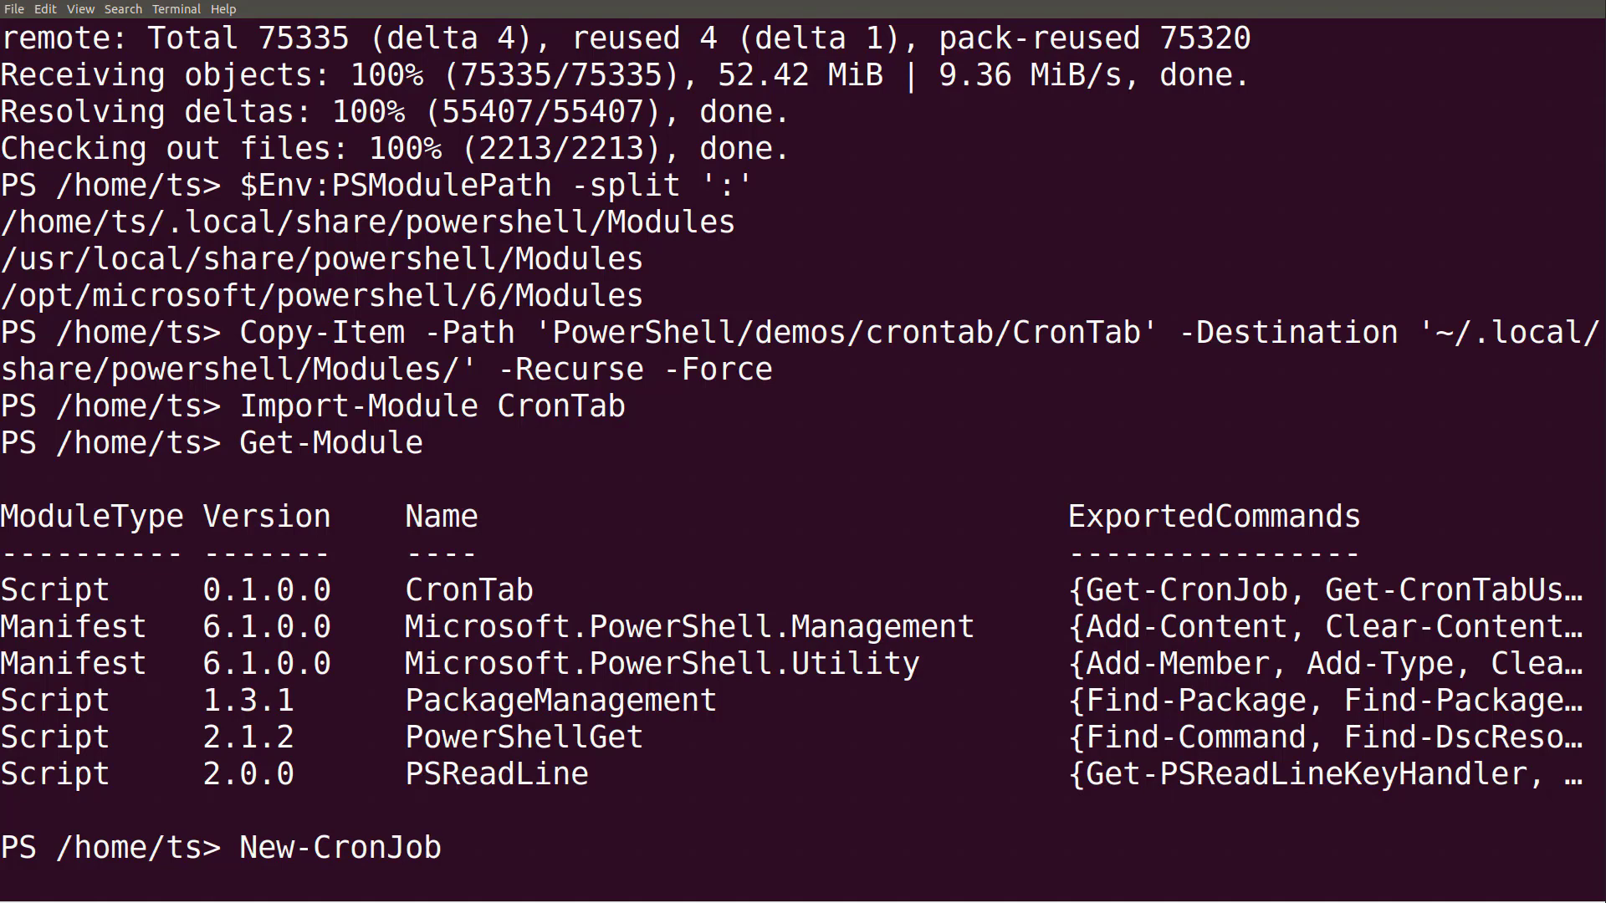
pyautogui.write('-Command {pwsh')
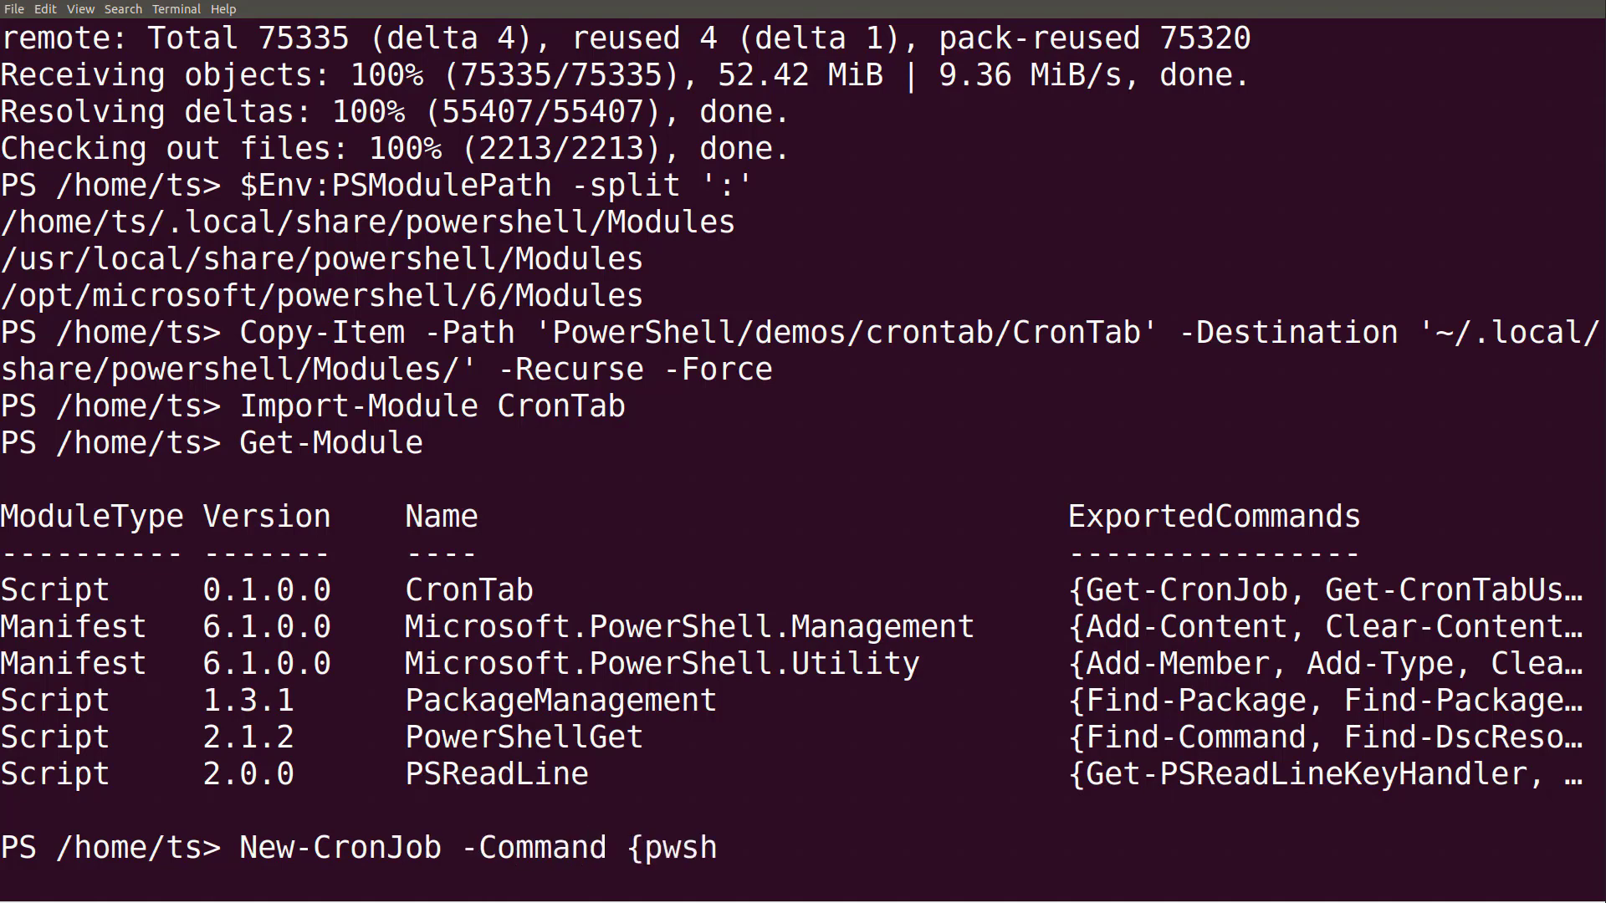
pyautogui.write('-c')
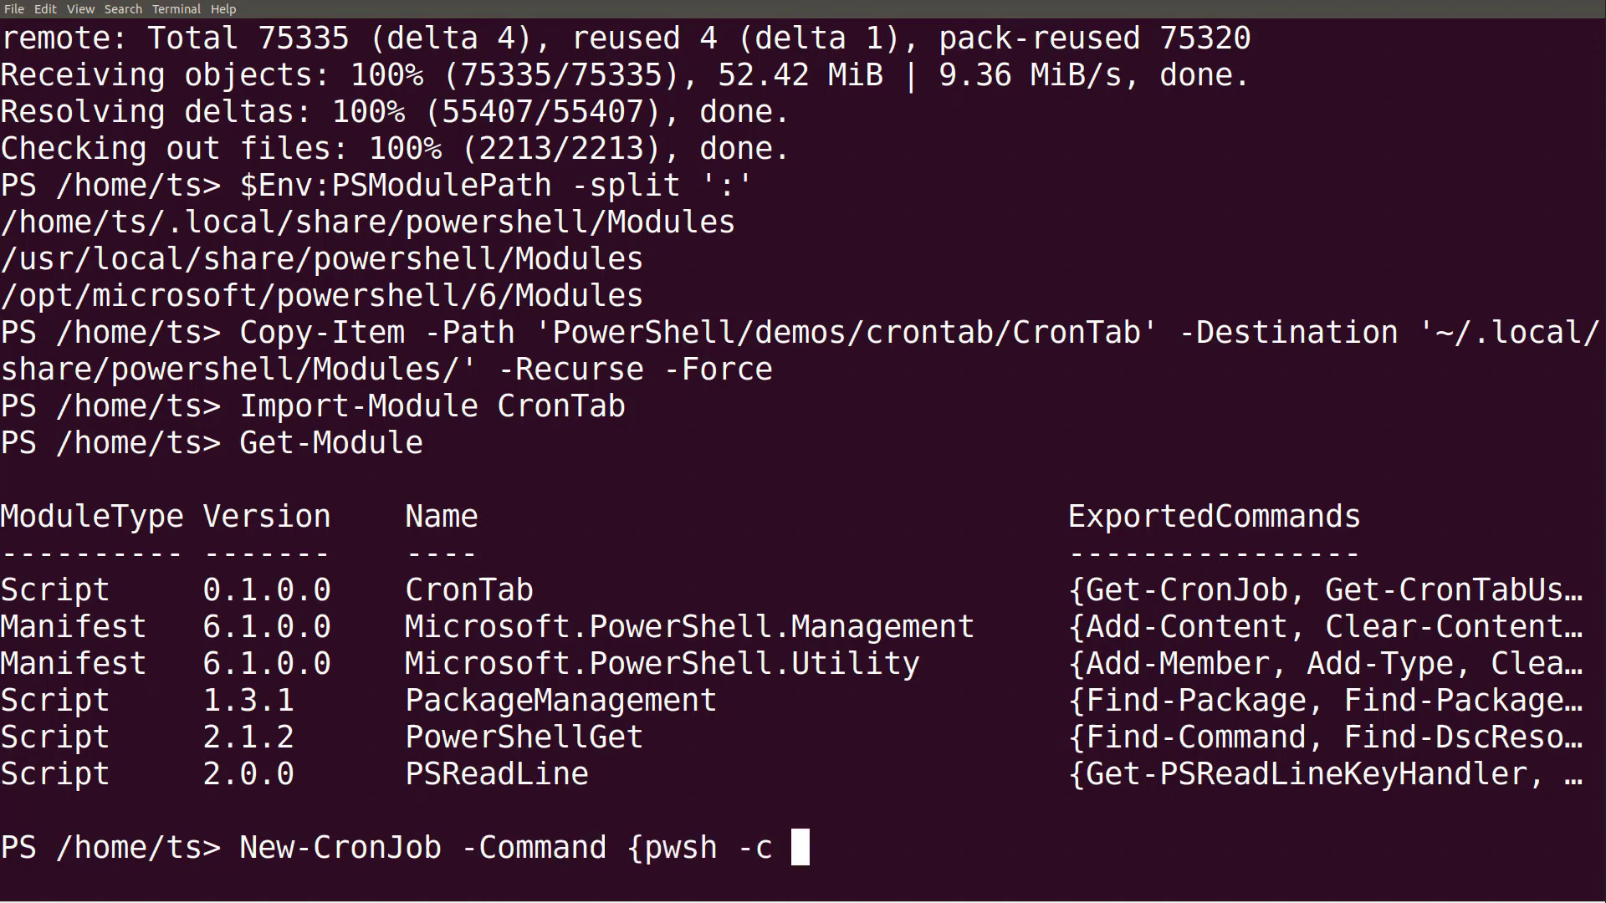
pyautogui.write('"\'Hell')
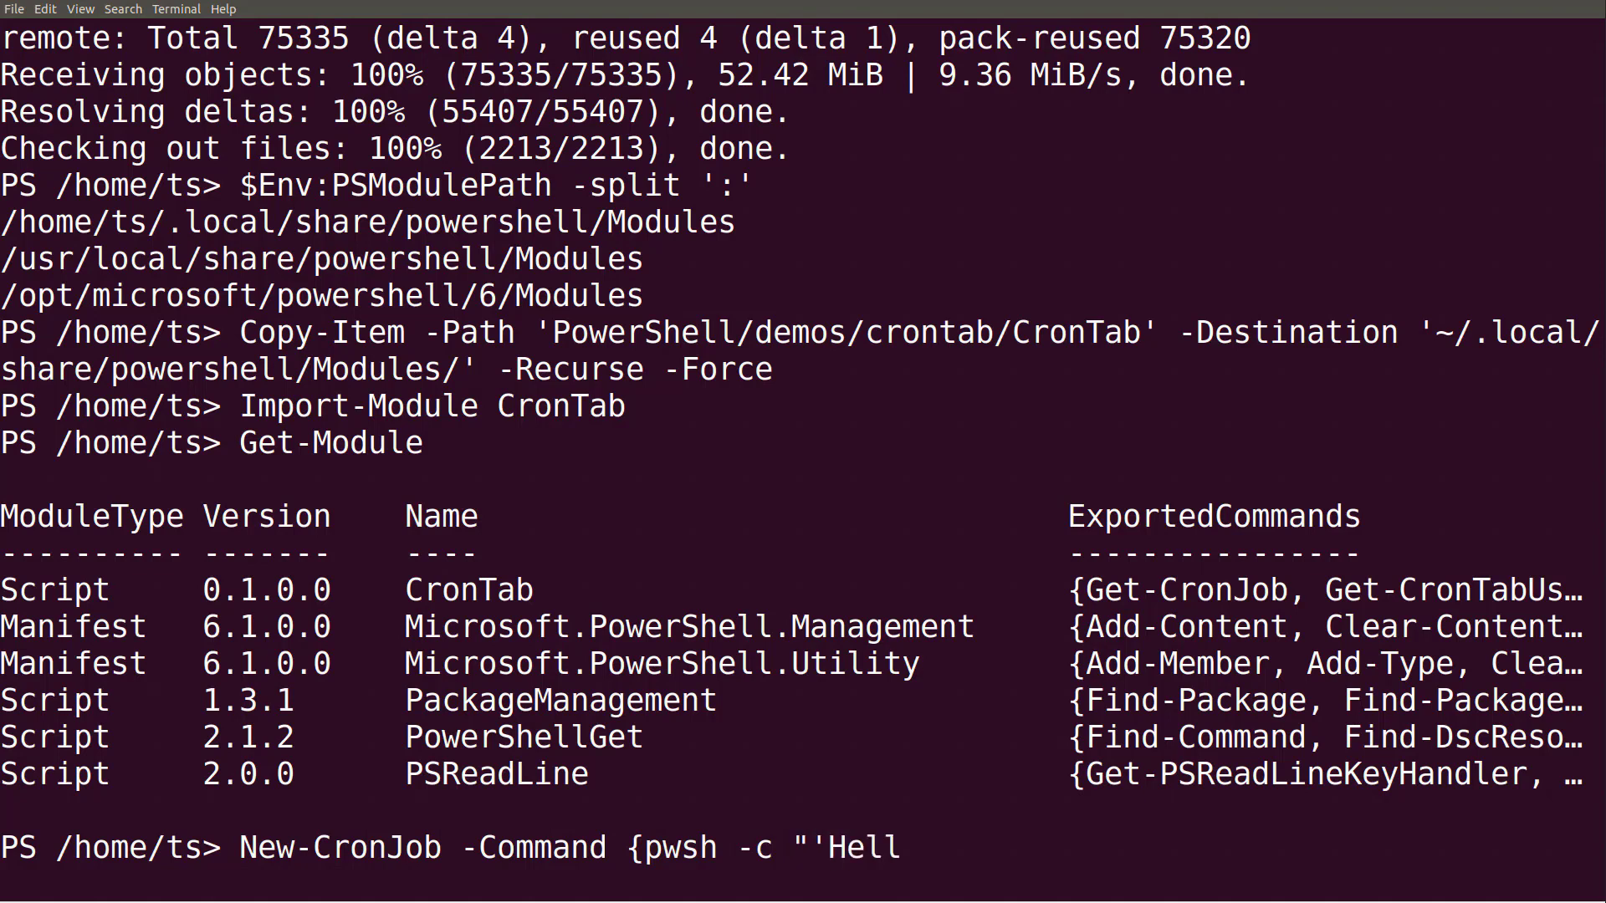
pyautogui.write("lo from CronTab' | Ou")
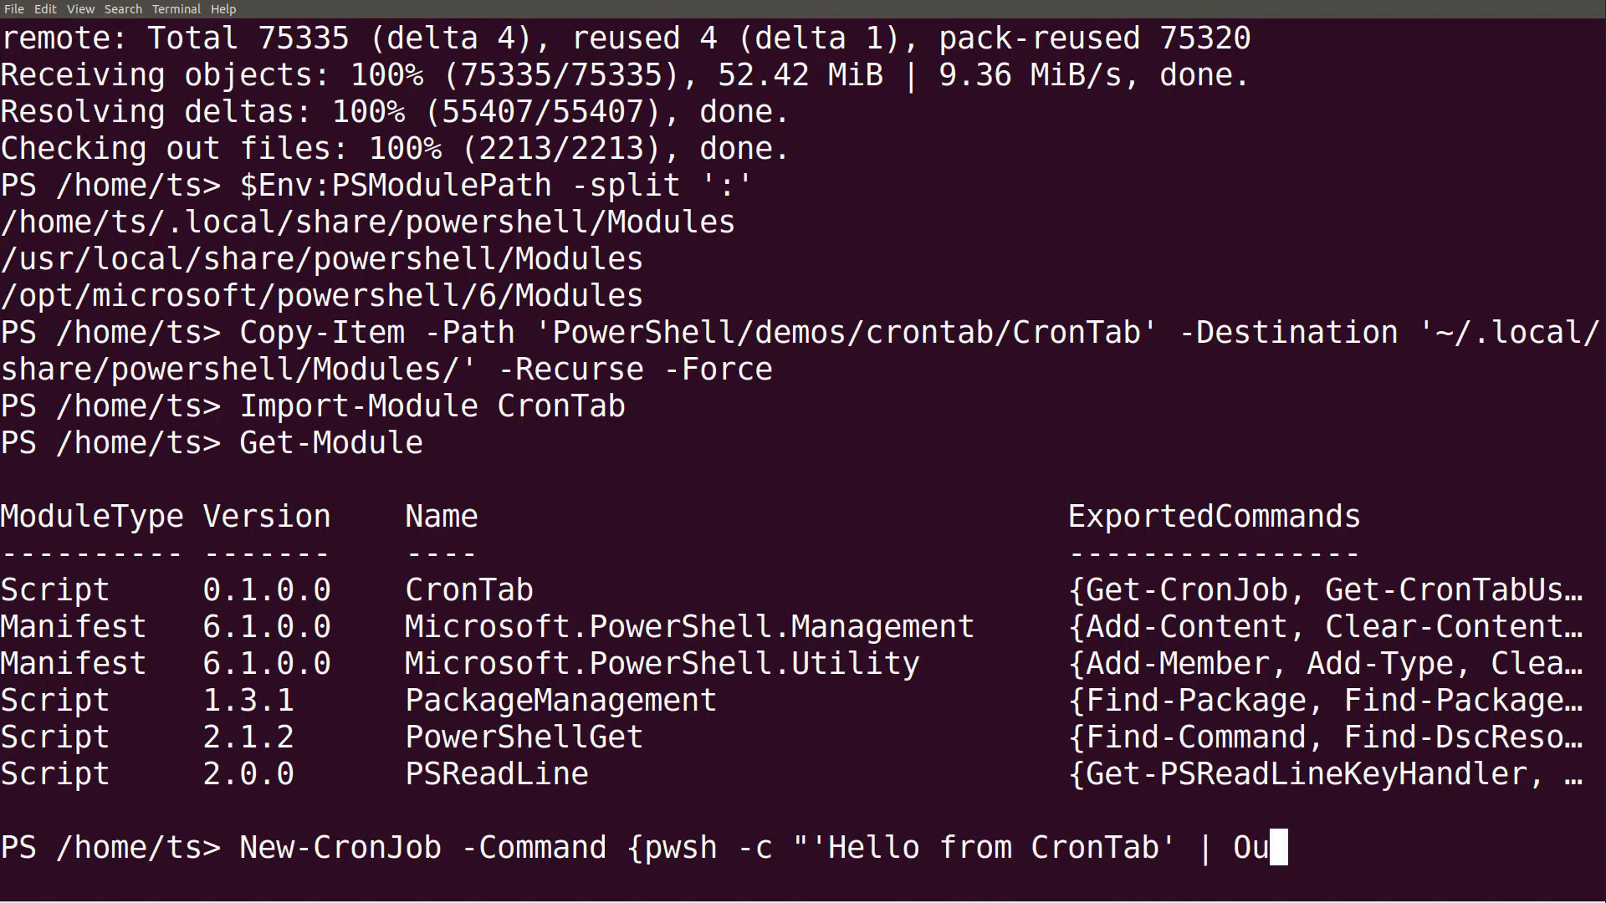
pyautogui.write('t-File ~/cron.log -Append')
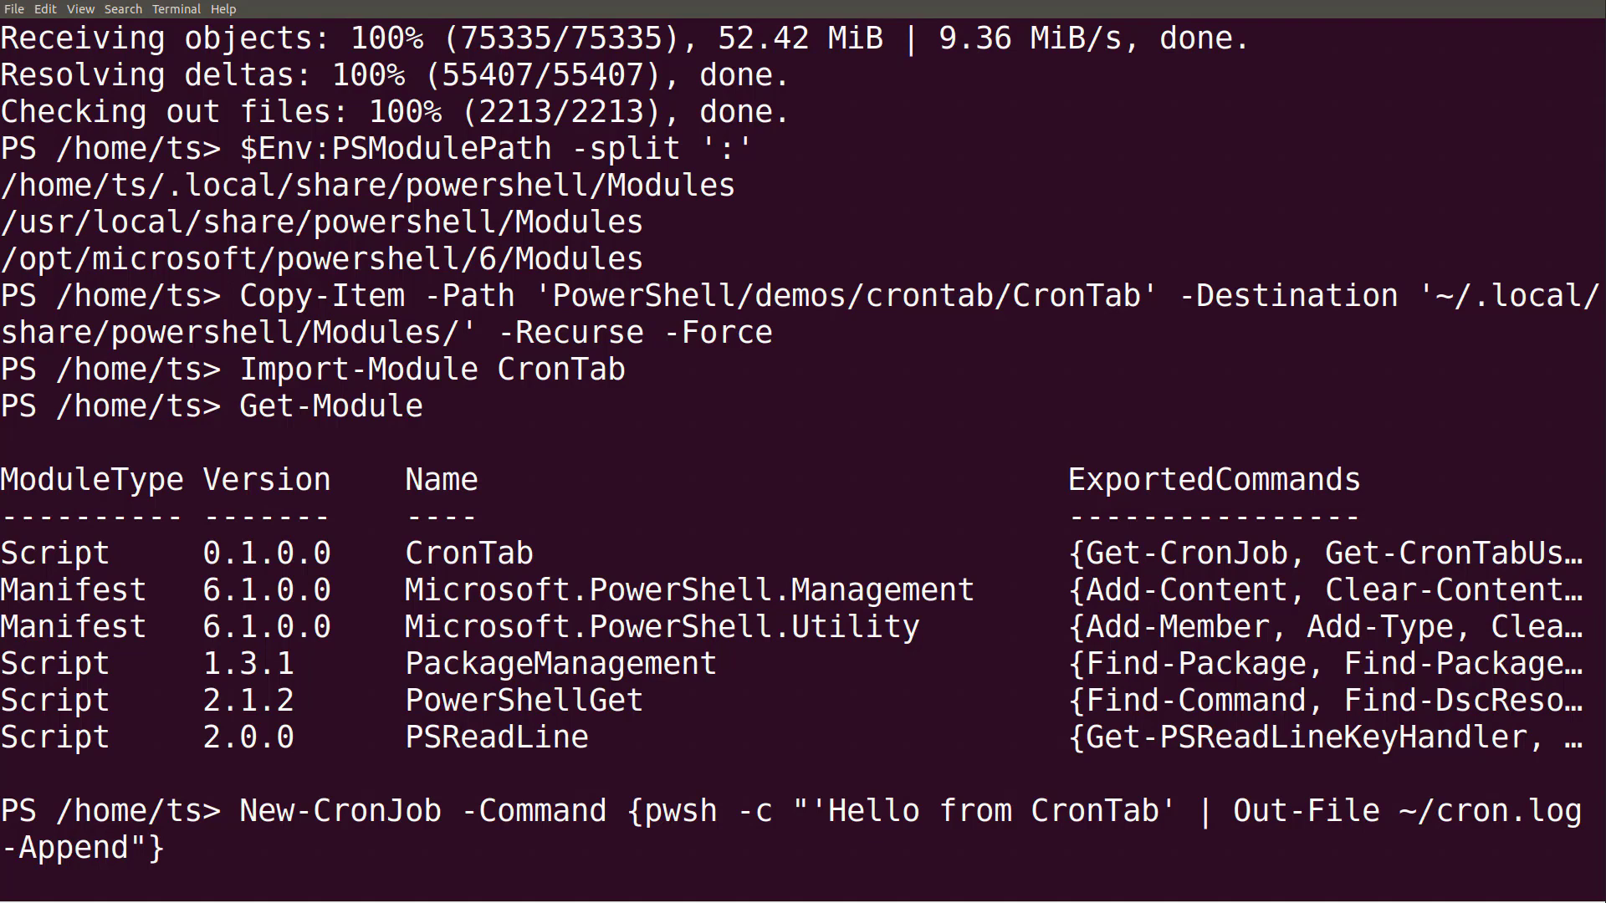
pyautogui.write('-Minute')
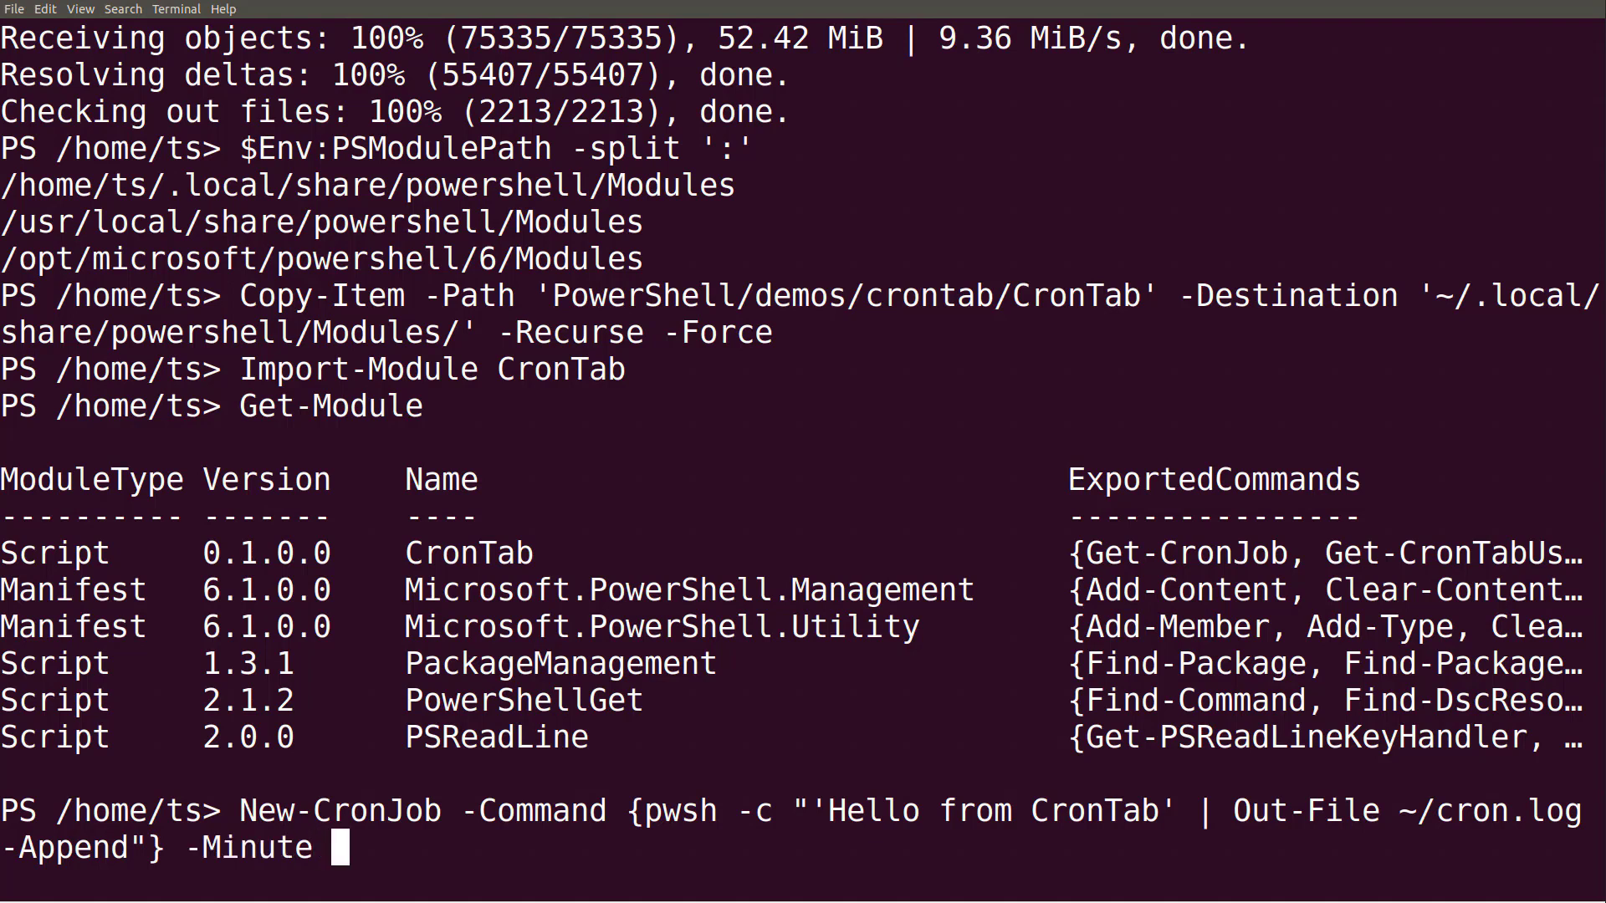
pyautogui.write("'*/1'")
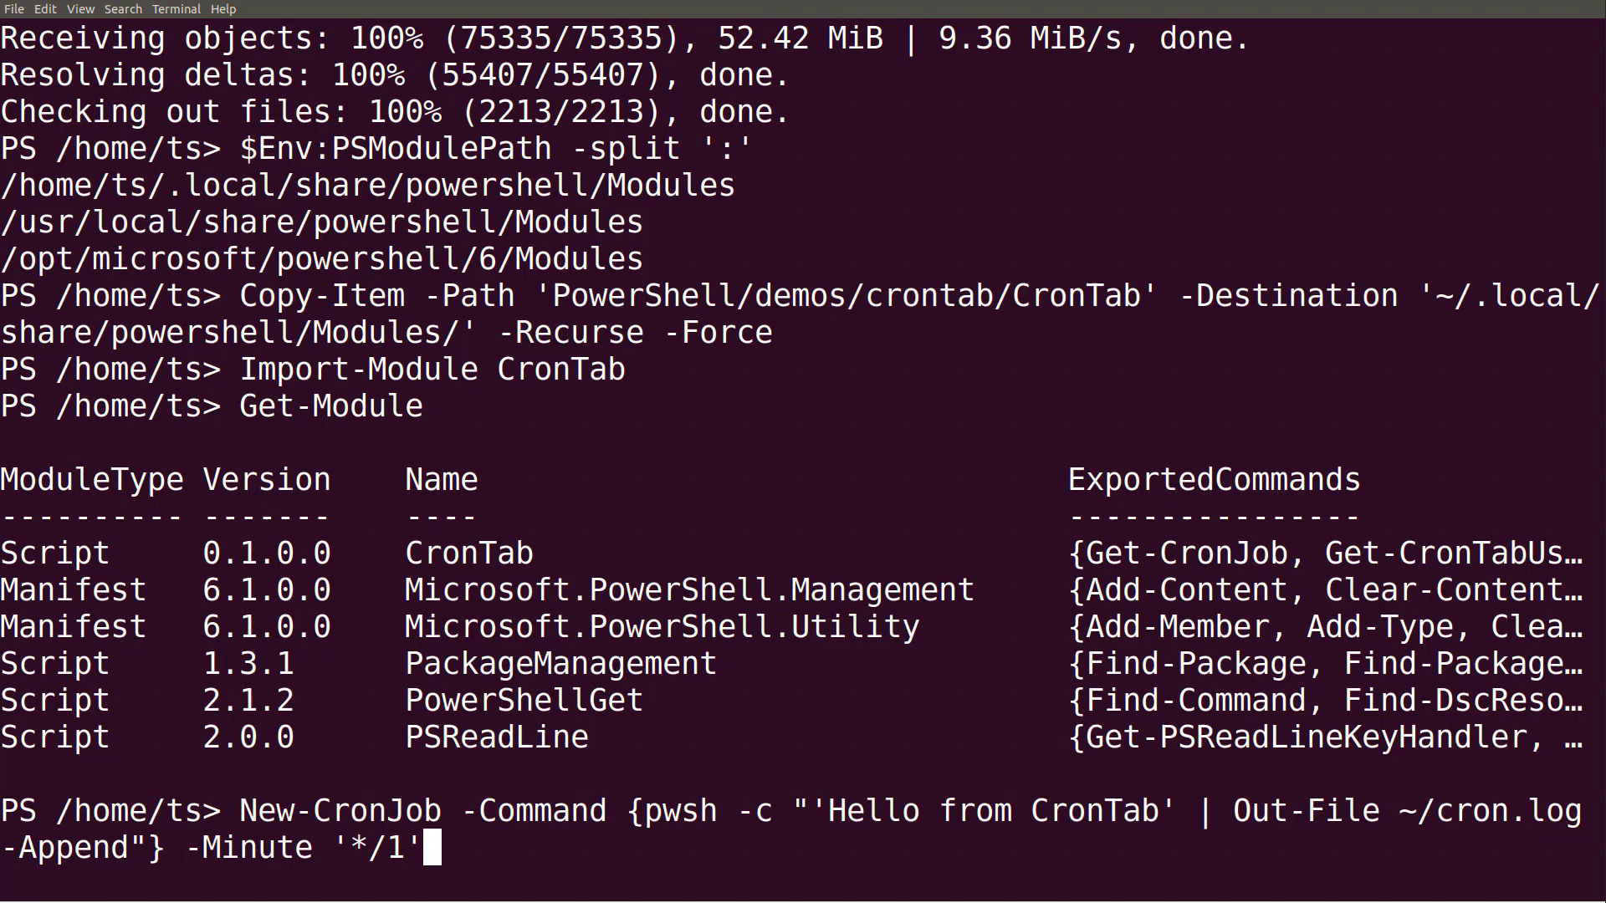
pyautogui.press('Return')
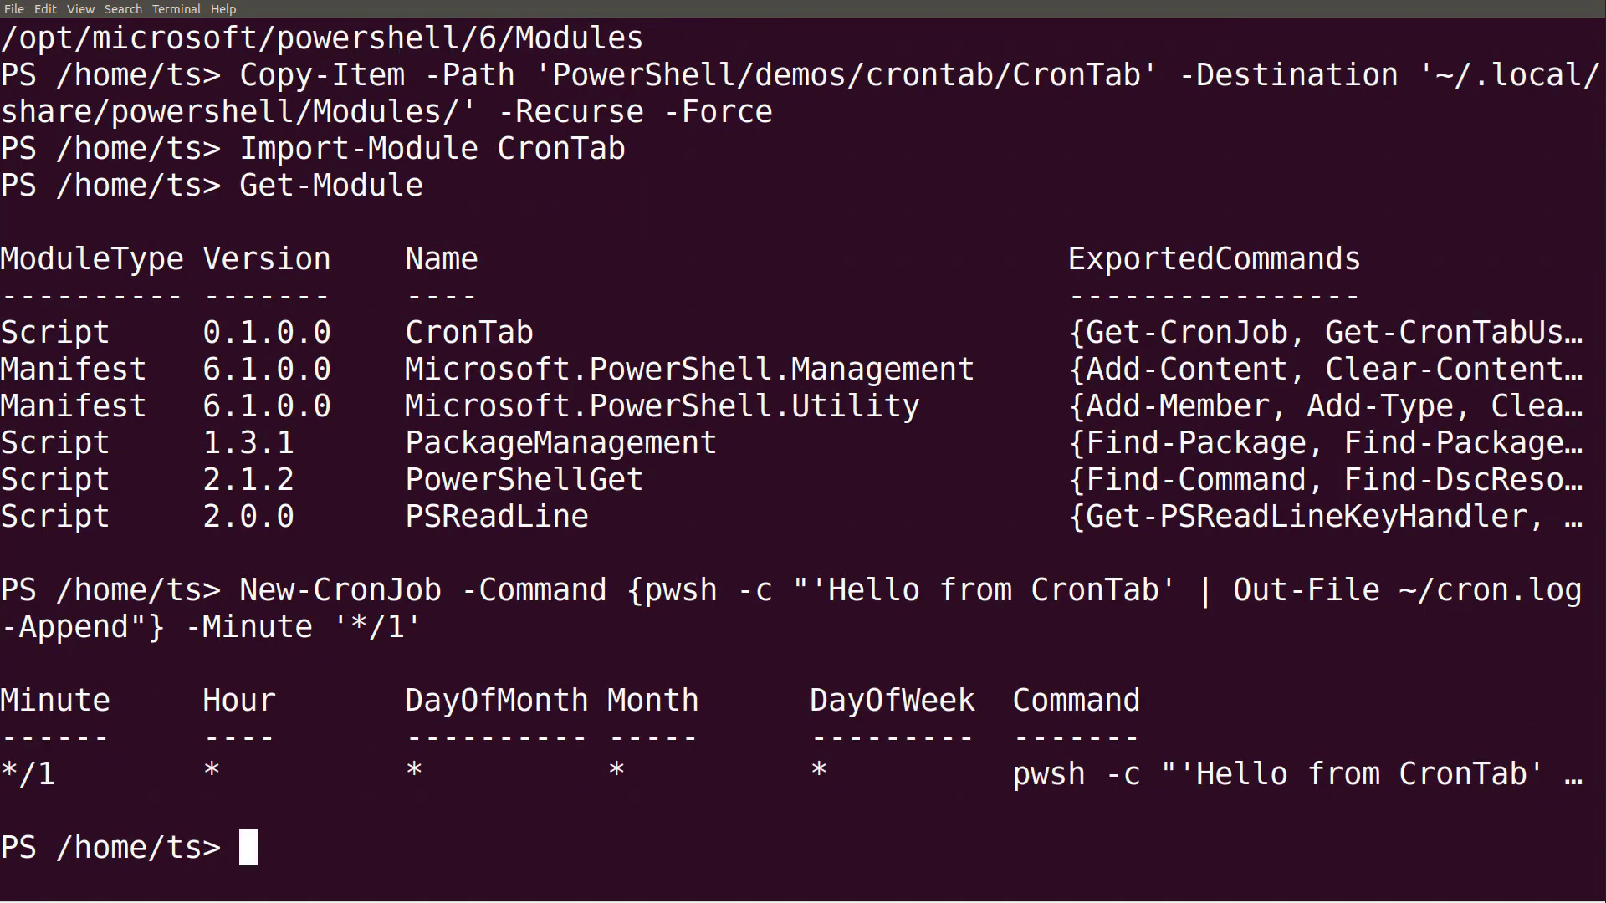
pyautogui.write('crontab -l')
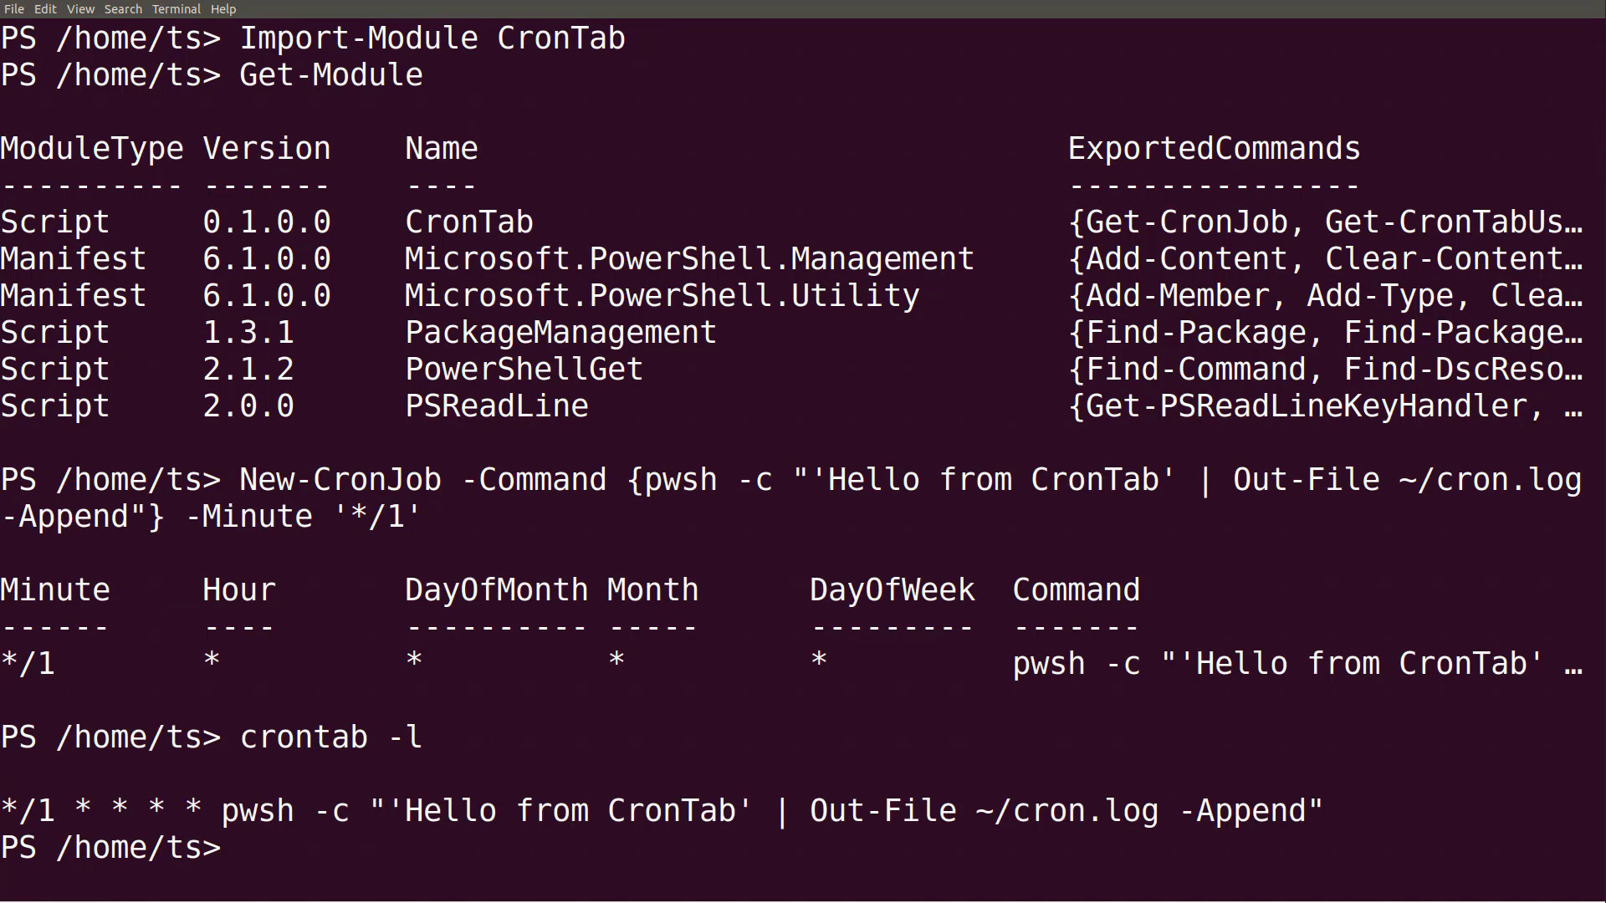
# Add a '*/10' job logging 'Hello again from CronTab', then show cron.log and Get-CronJob.
pyautogui.write('New-CronJob -Command {pw')
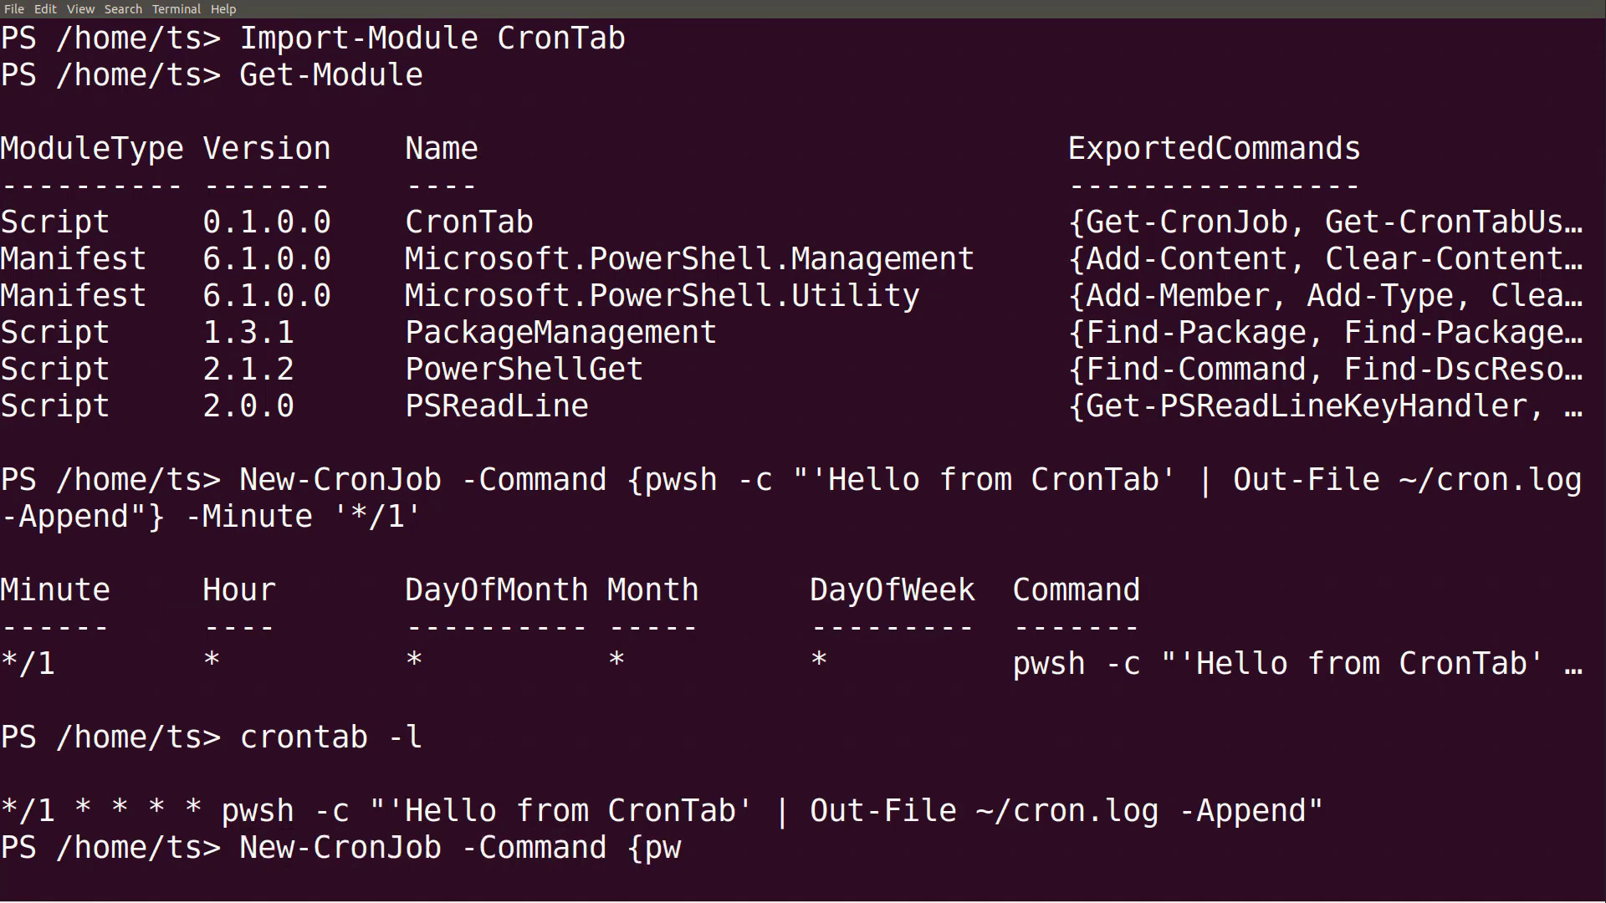
pyautogui.write('sh -c "\'Hello again from')
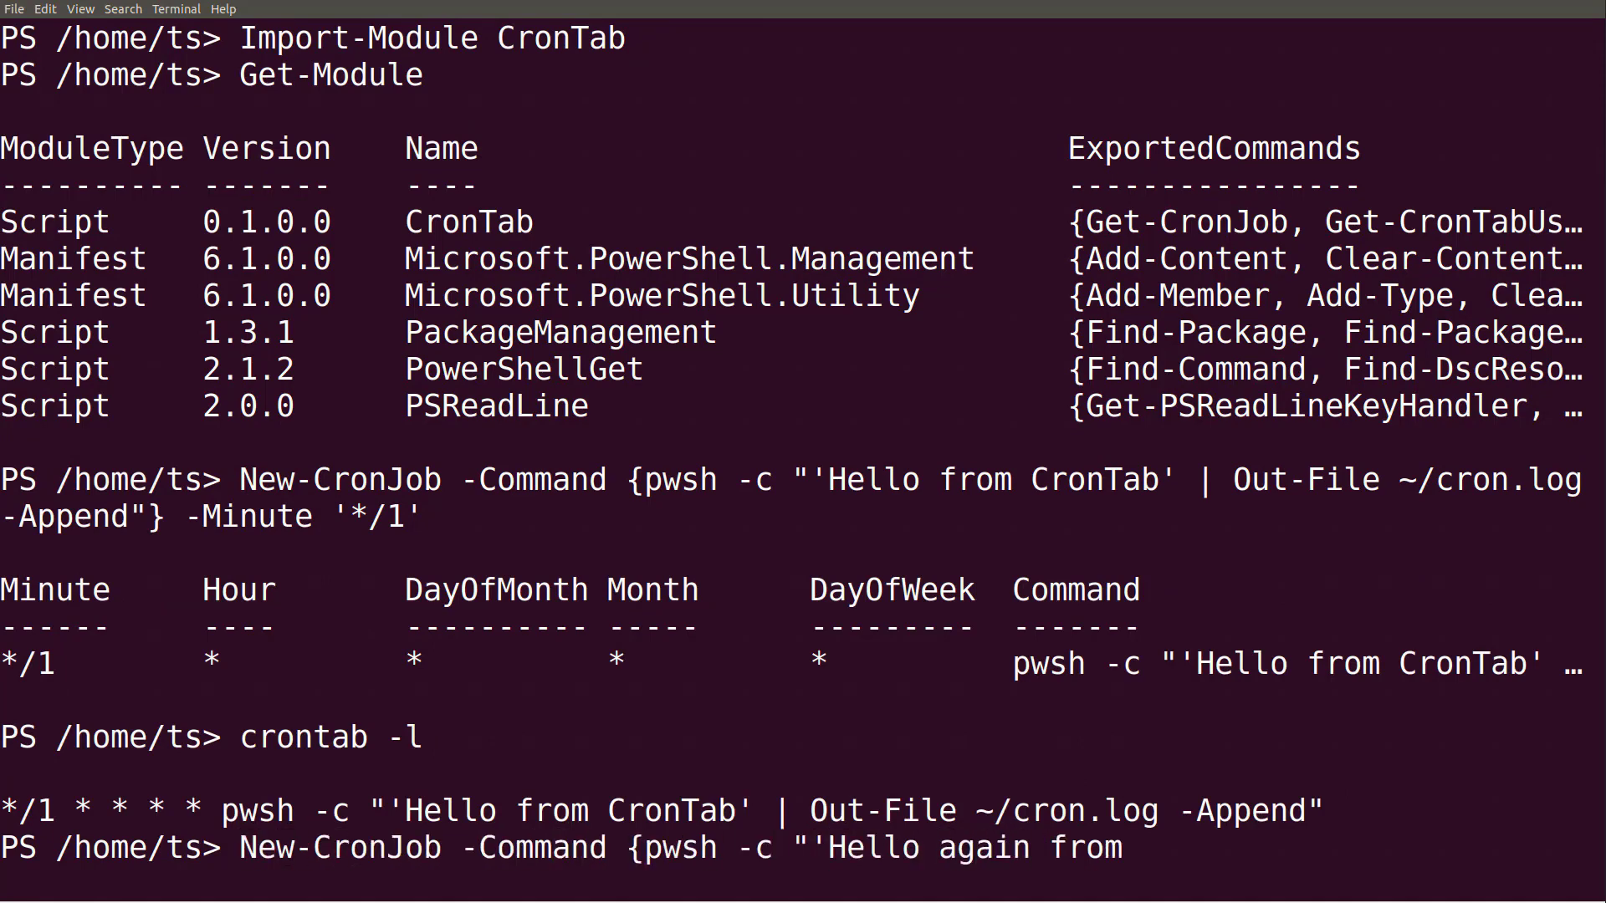
pyautogui.write('CronTab\' | Out-File ~/cron.log -Append"} -Minute \'*/10')
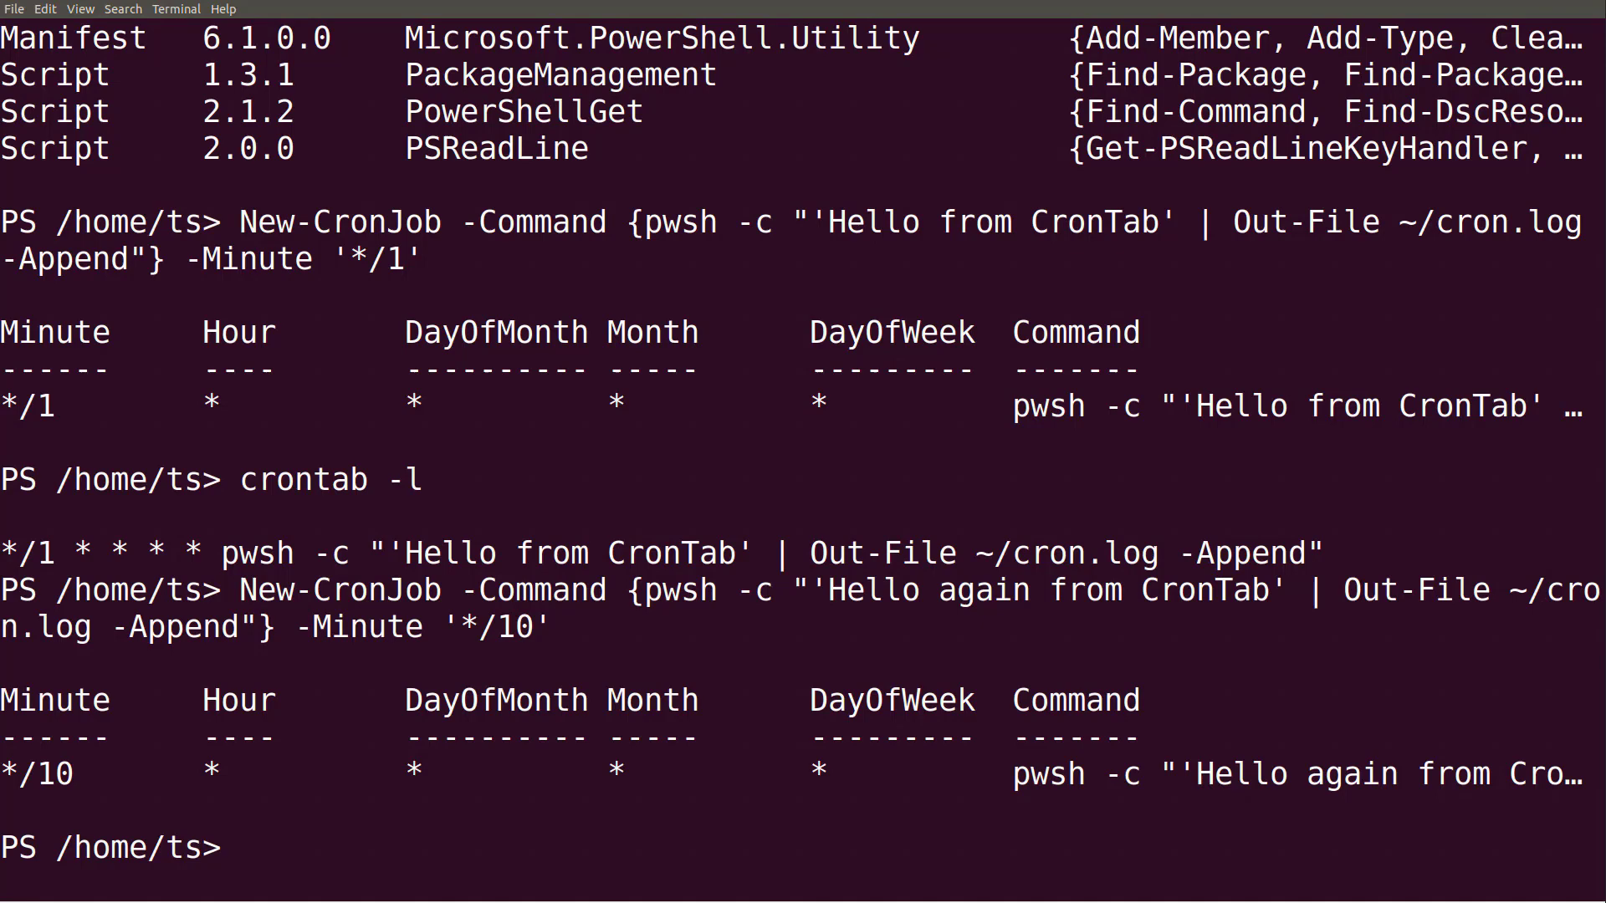
pyautogui.write('Get-C')
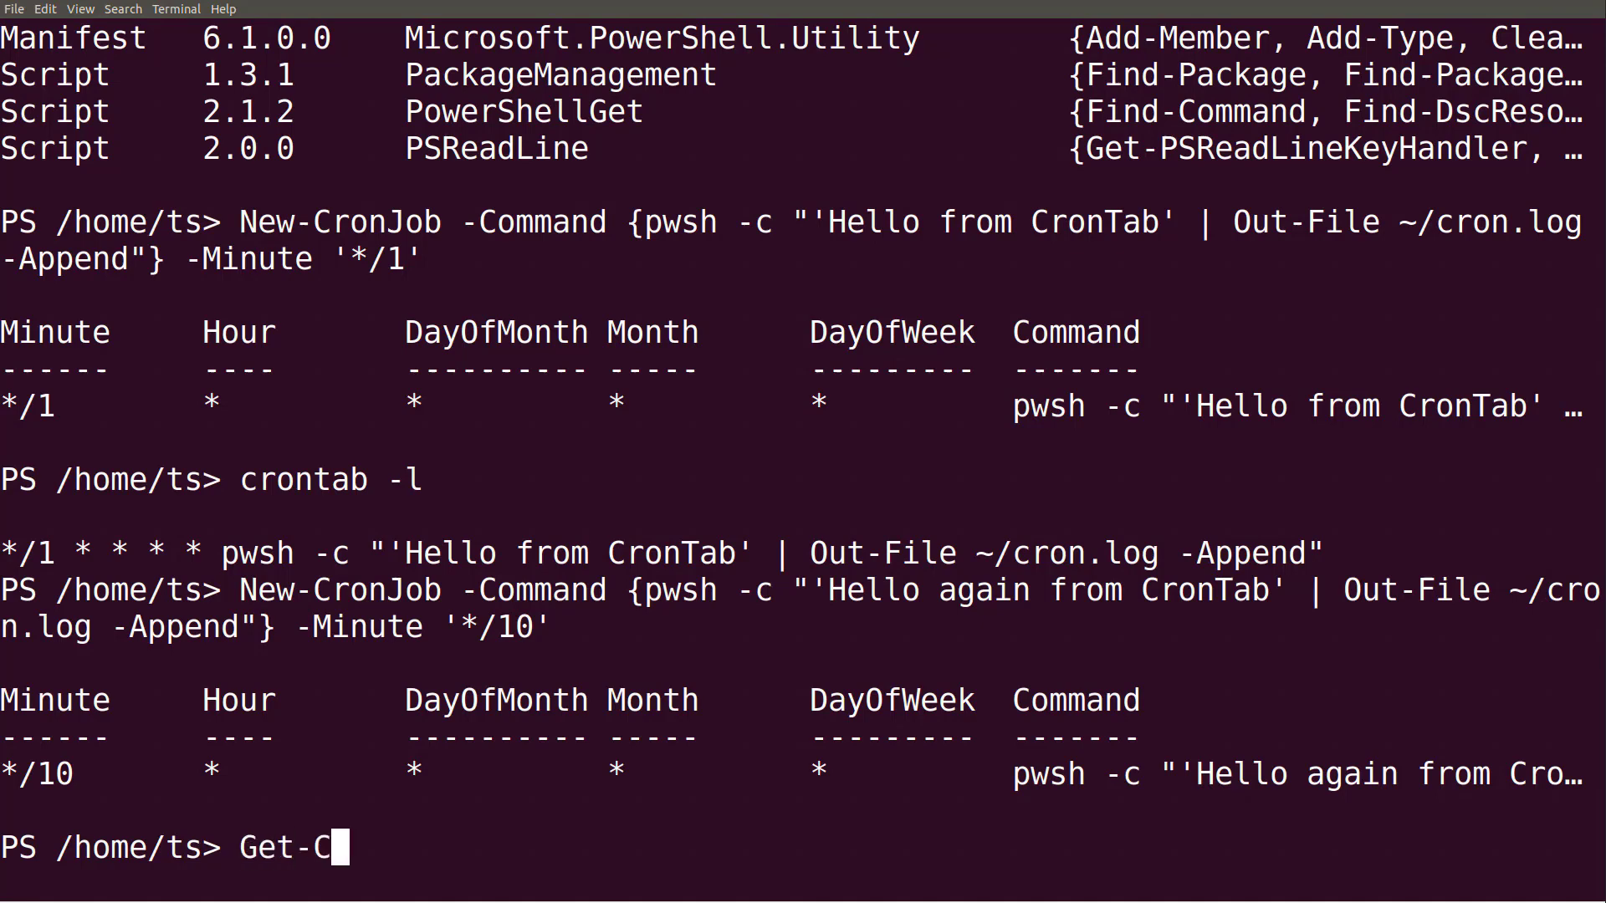
pyautogui.press('Return')
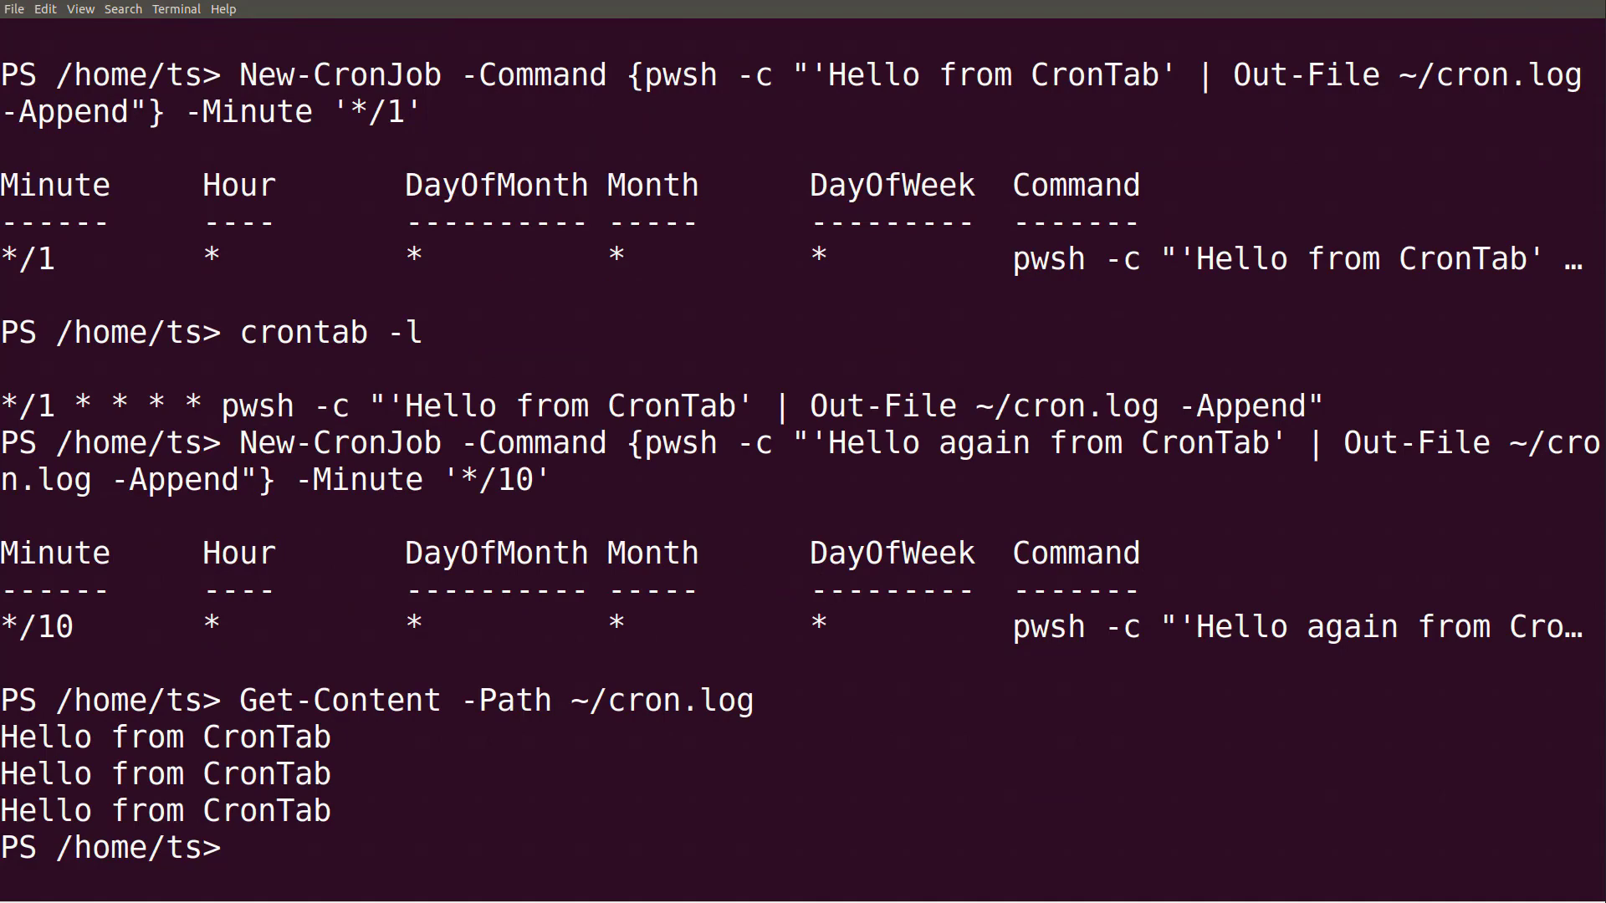
pyautogui.write('Get-CronJob')
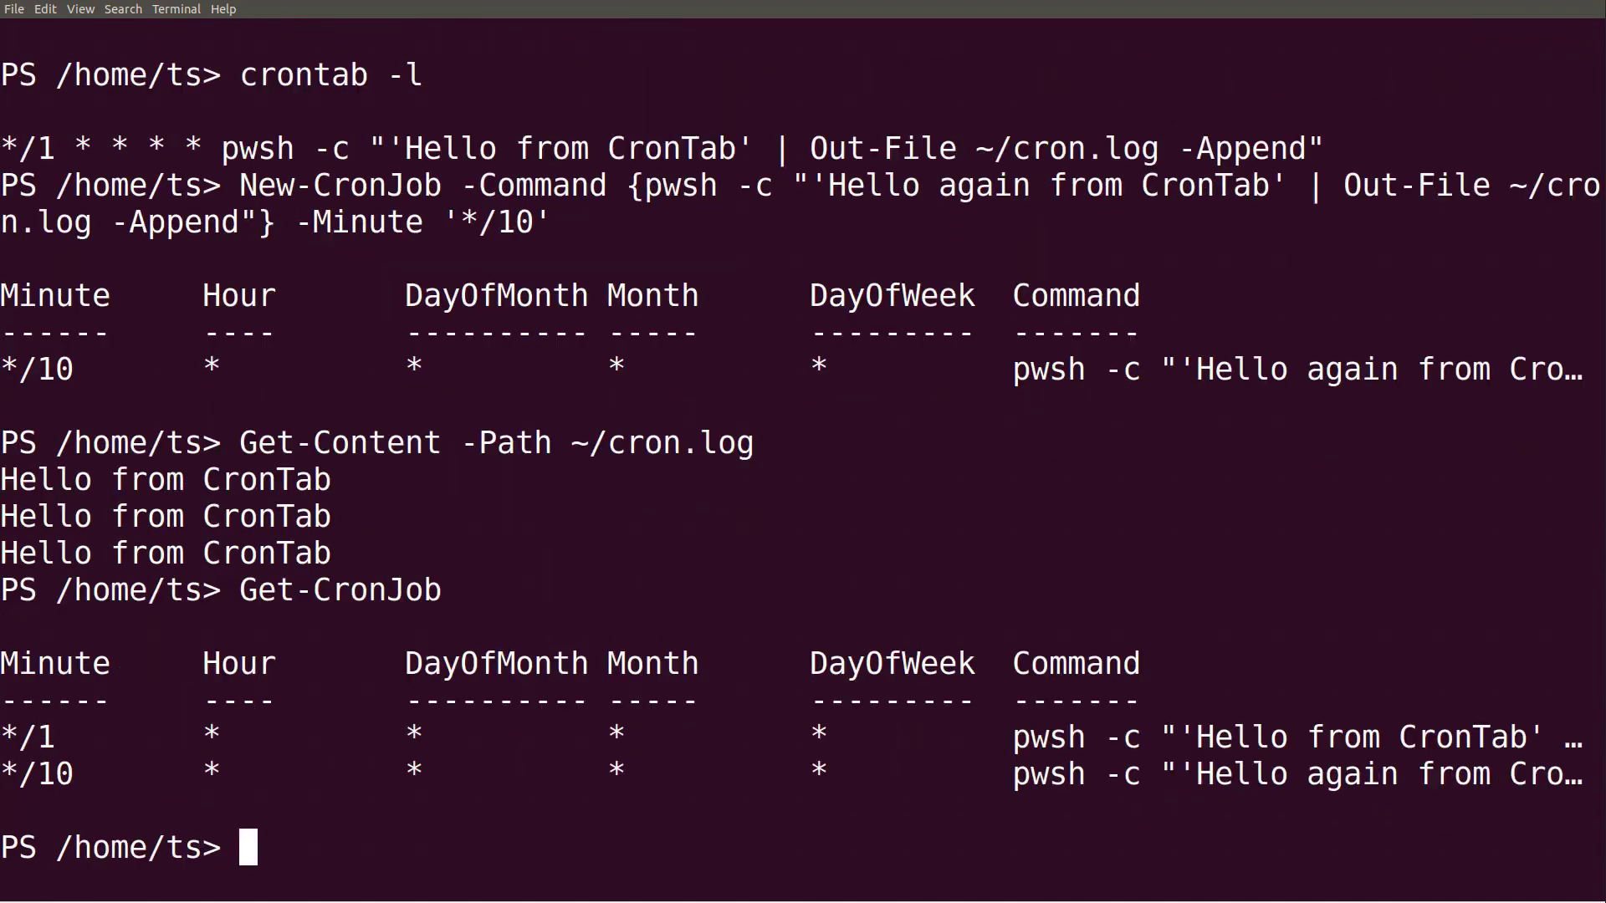
# Force-remove the first cron job and verify Get-CronJob shows only the ten-minute job.
pyautogui.write('Get-CronJob | Select-Object')
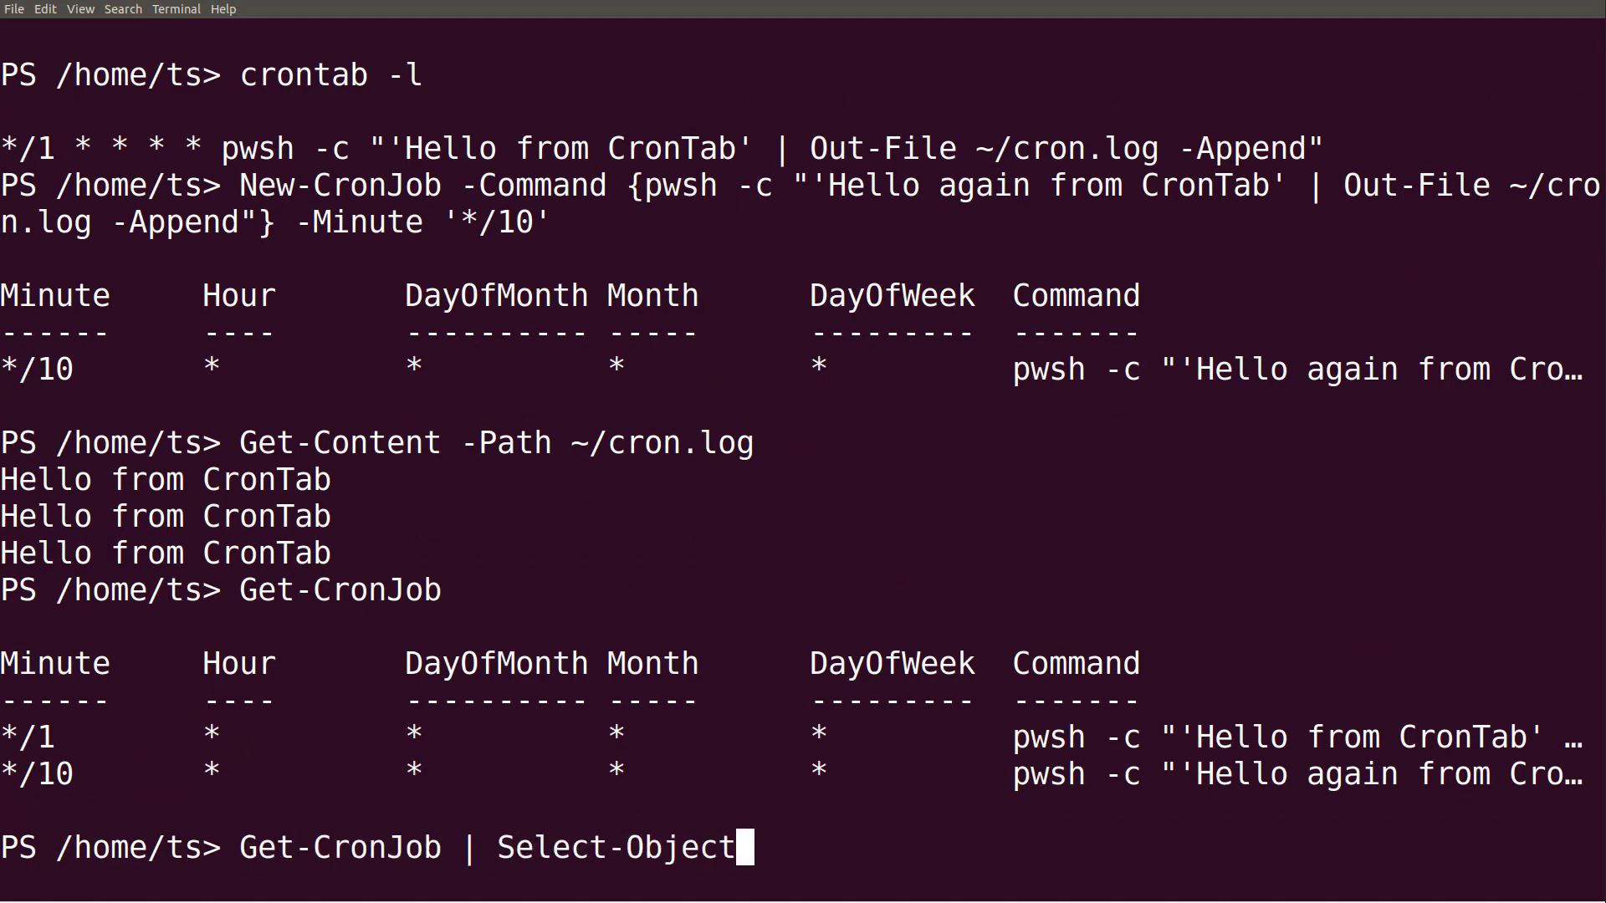
pyautogui.write('-First 1')
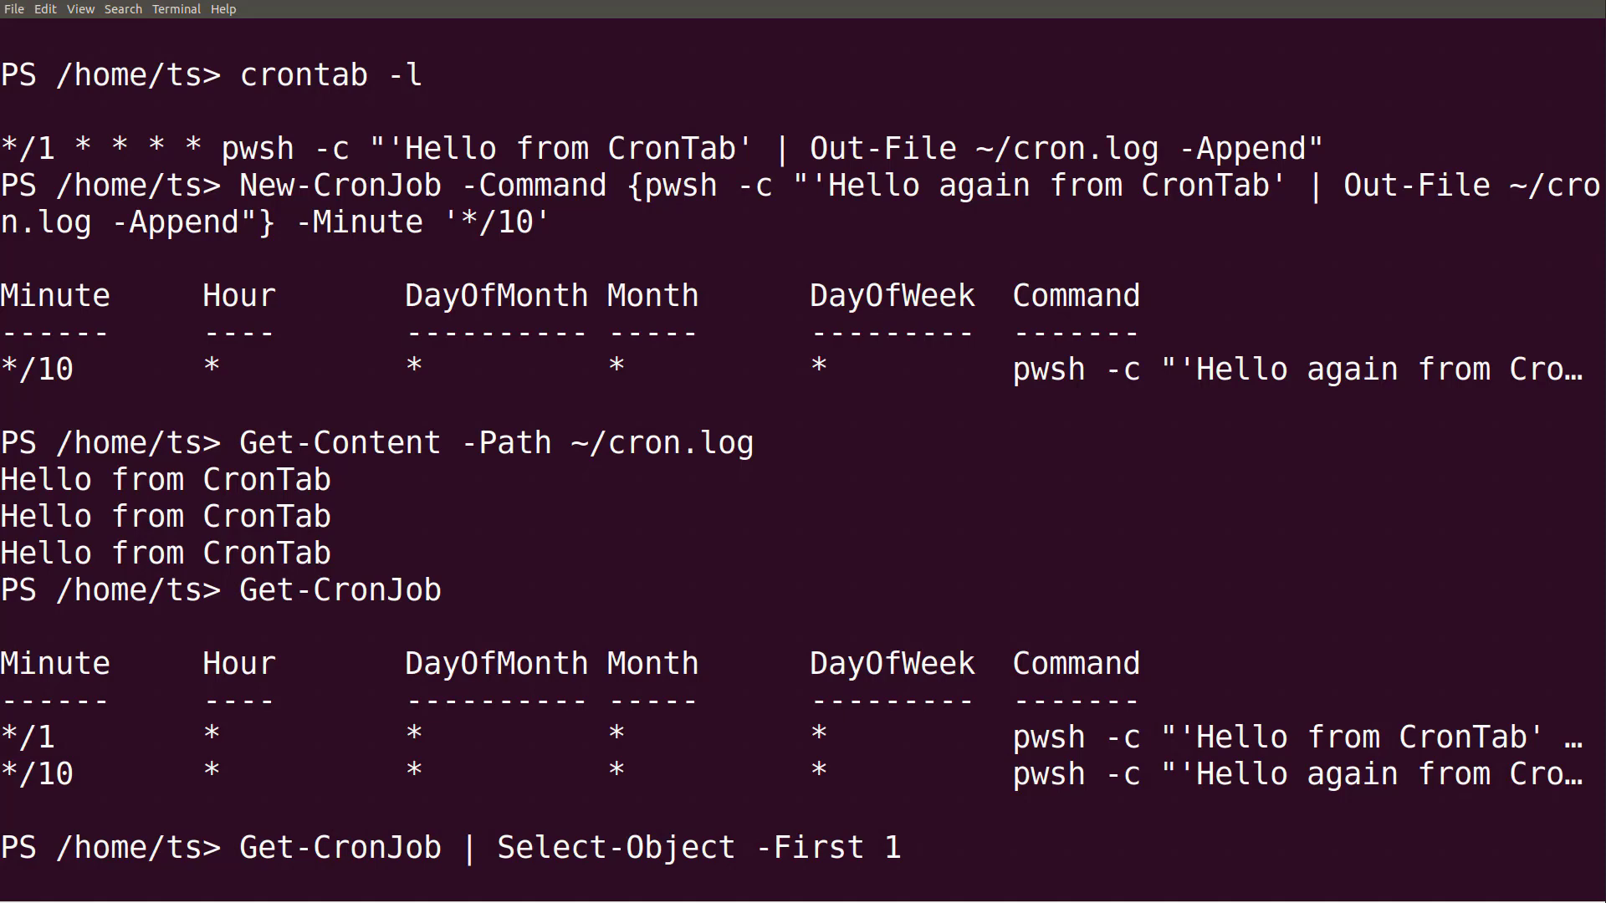
pyautogui.write('| Remove-Cron')
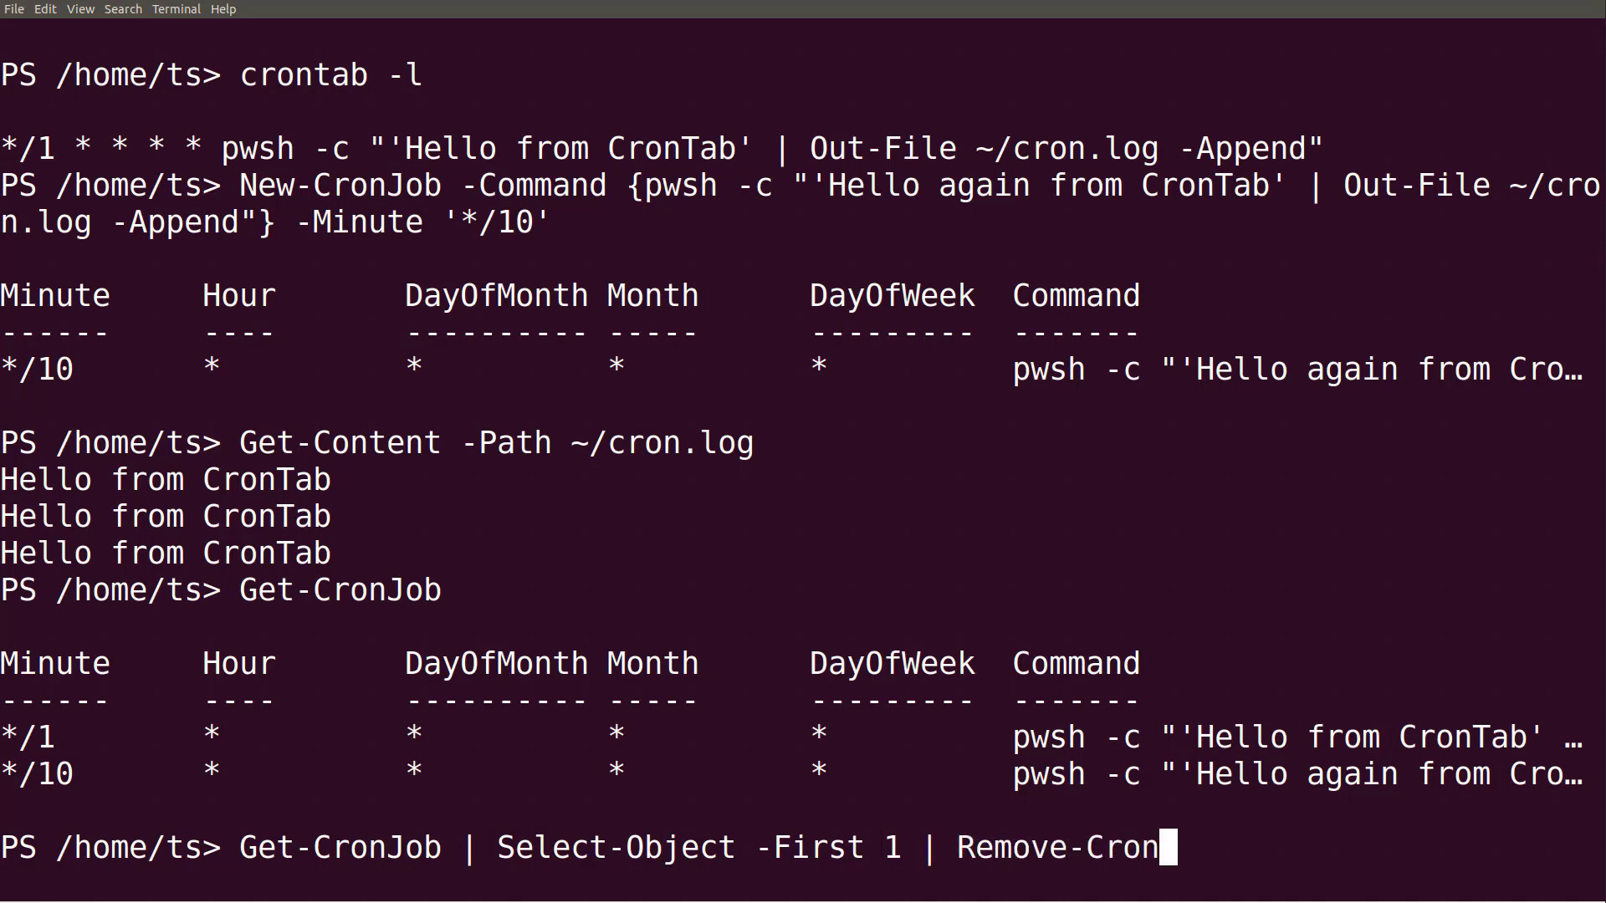
pyautogui.write('Job -Force')
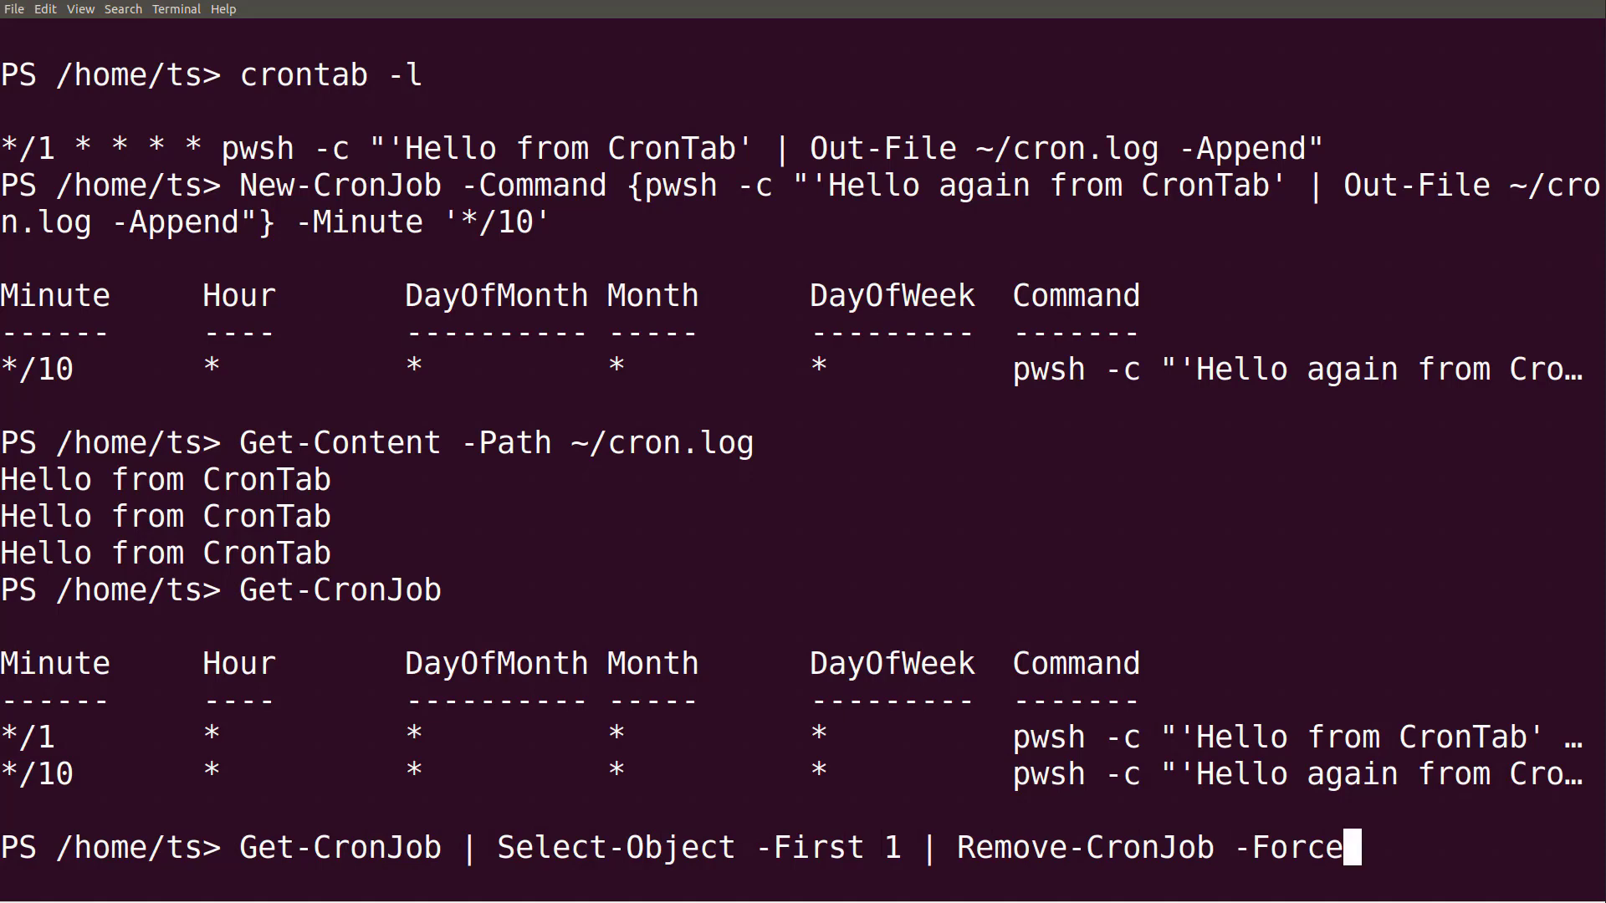
pyautogui.press('Return')
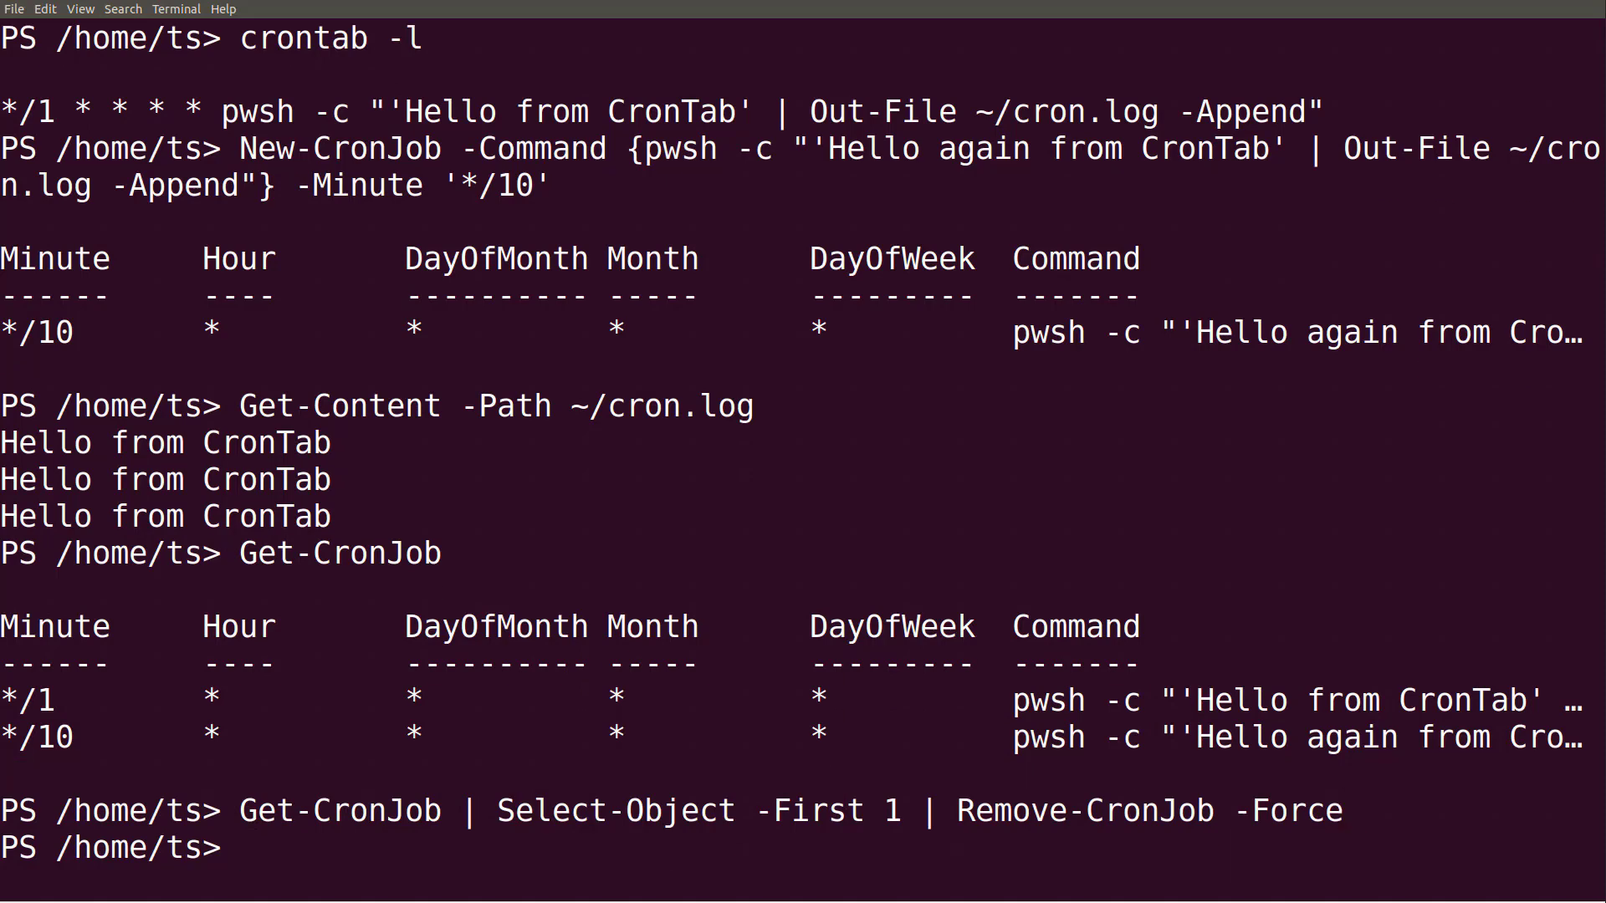
pyautogui.write('Get-CronJob')
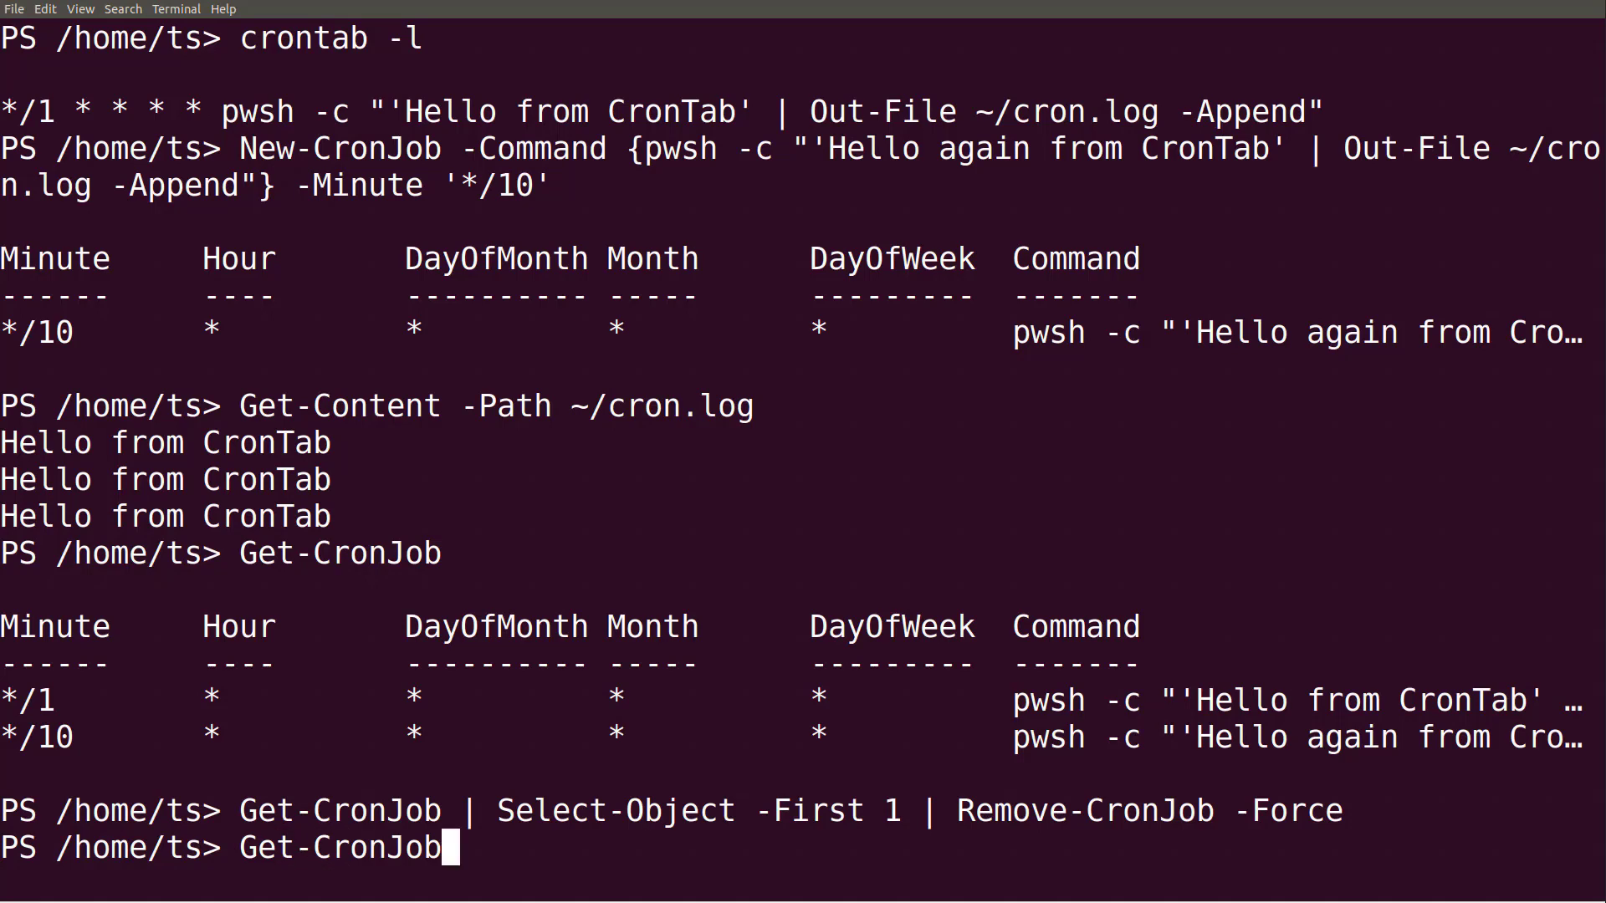
pyautogui.press('Return')
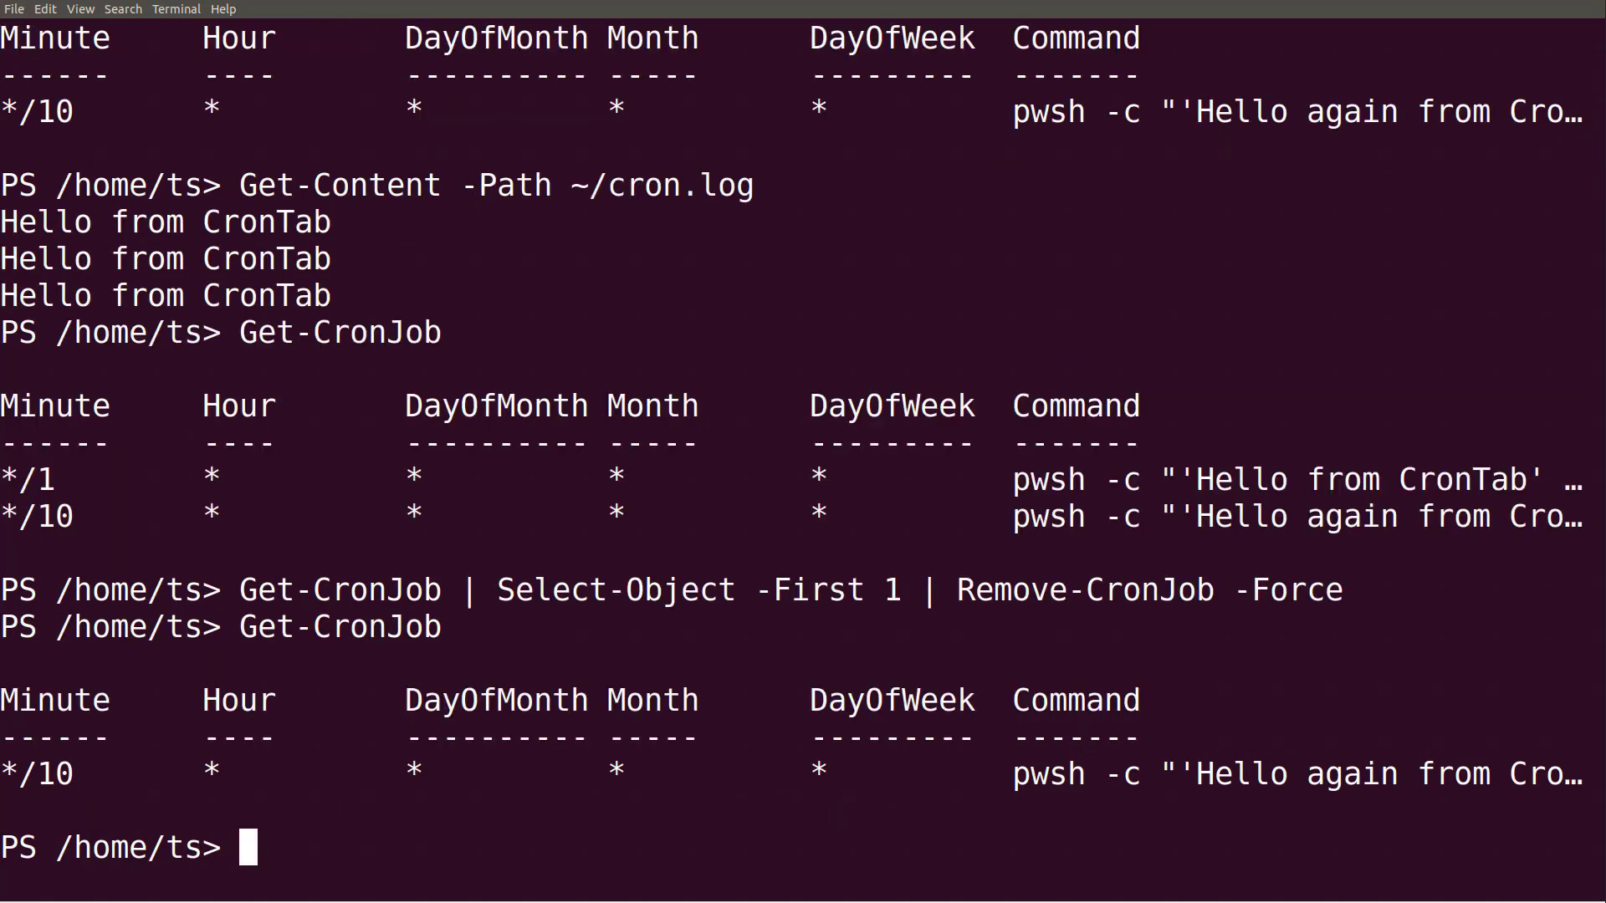
# Pipe Get-CronJob into Remove-CronJob -Force to delete every remaining job.
pyautogui.write('Get-CronJob | Remove-CronJob')
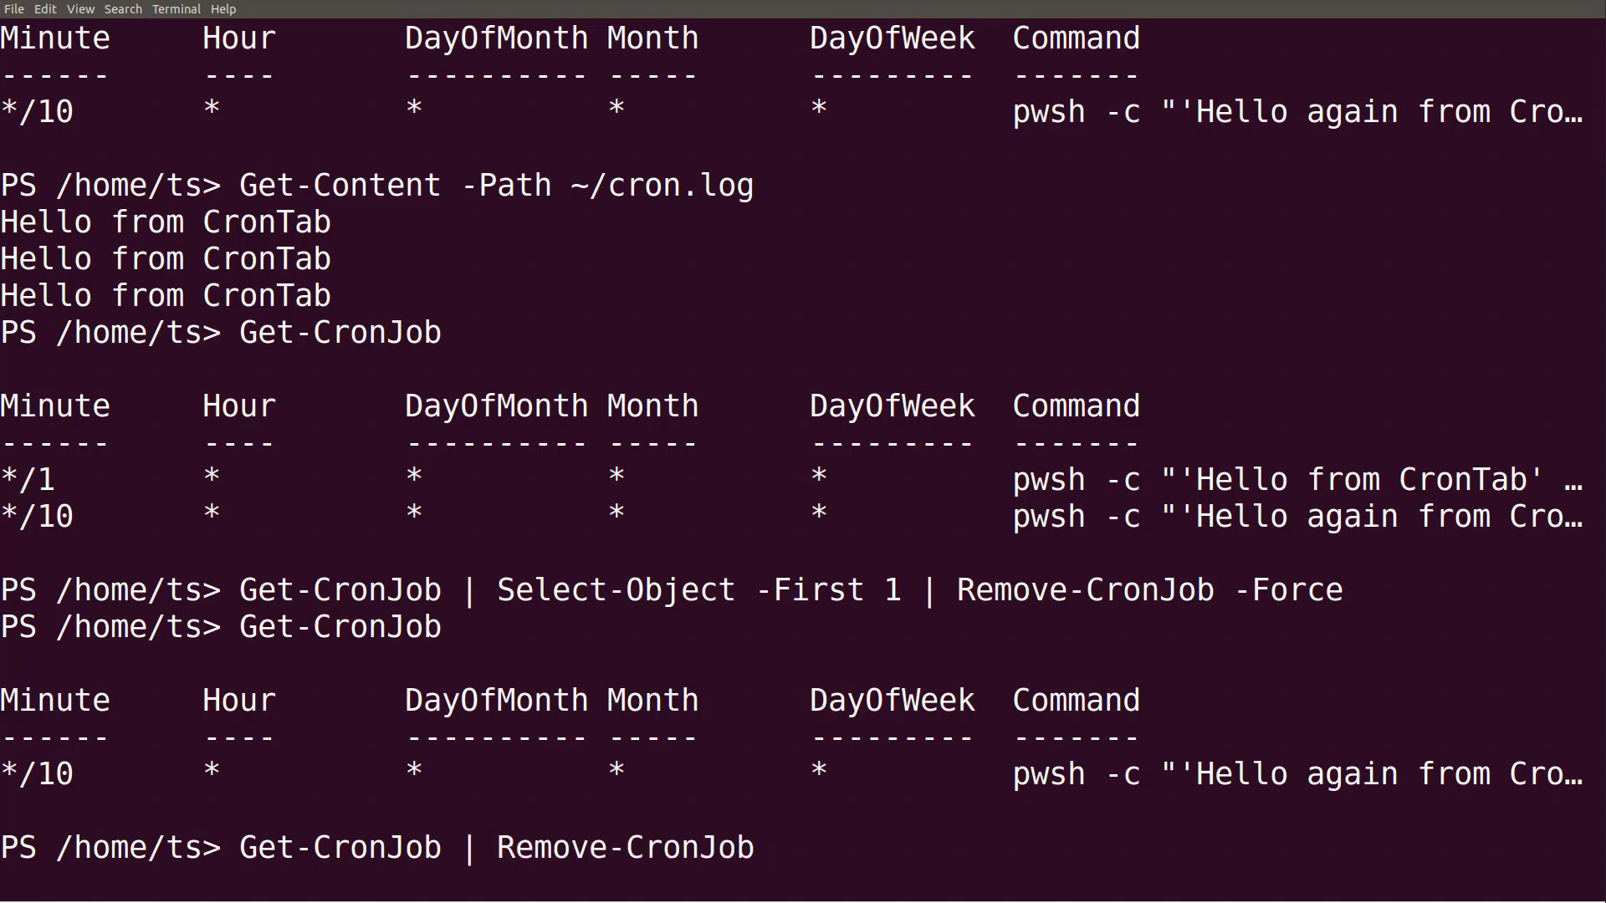
pyautogui.write('-Force')
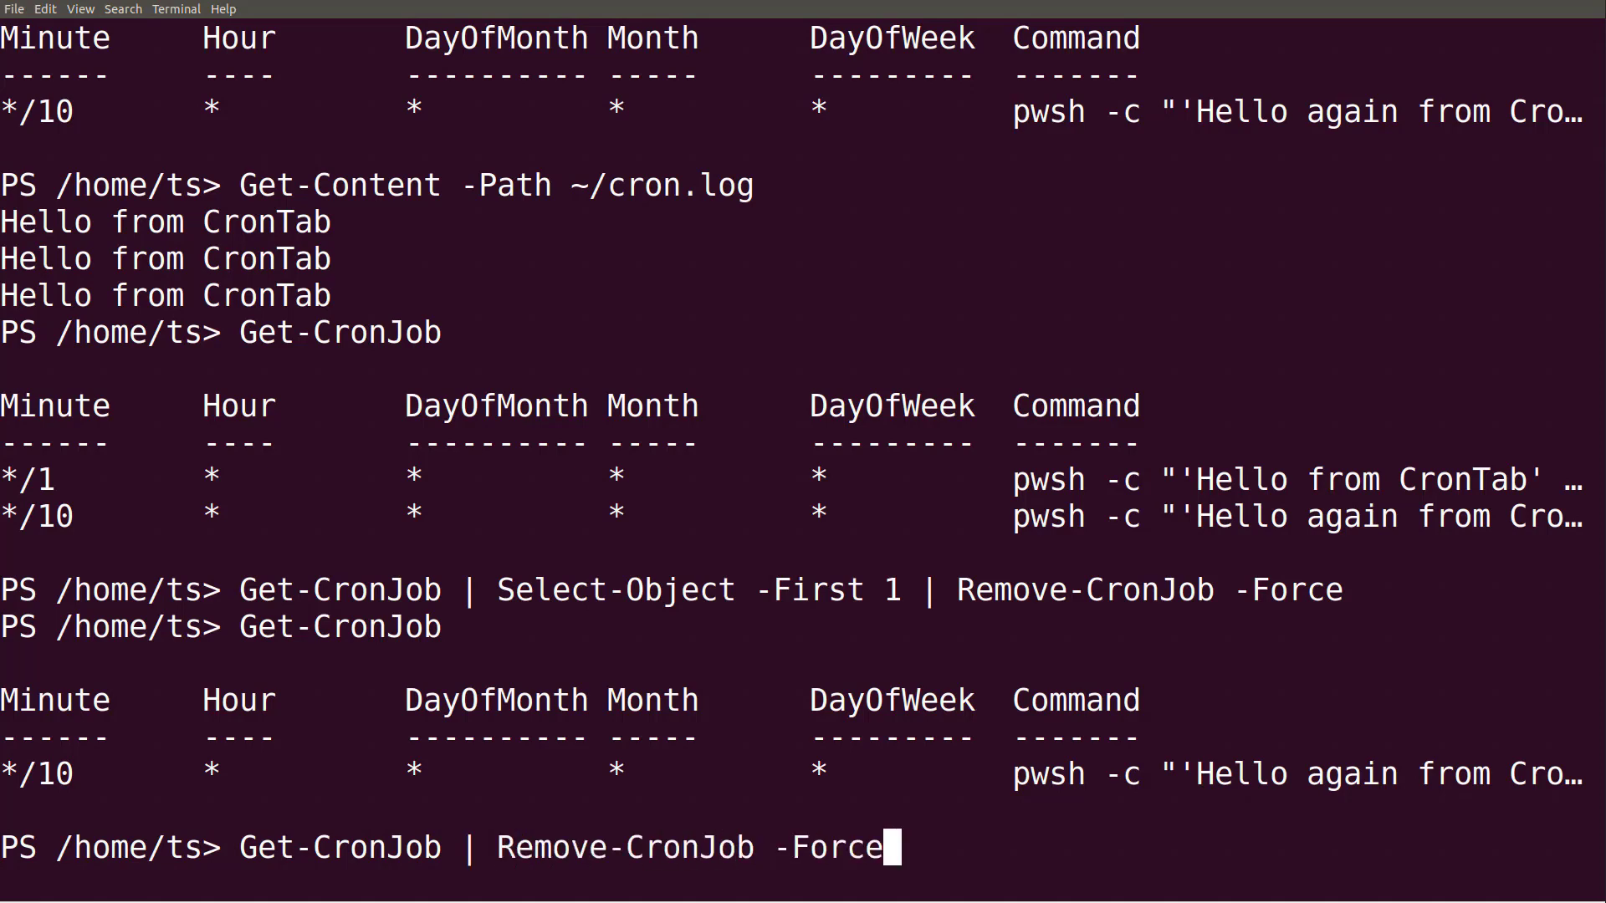
pyautogui.press('Return')
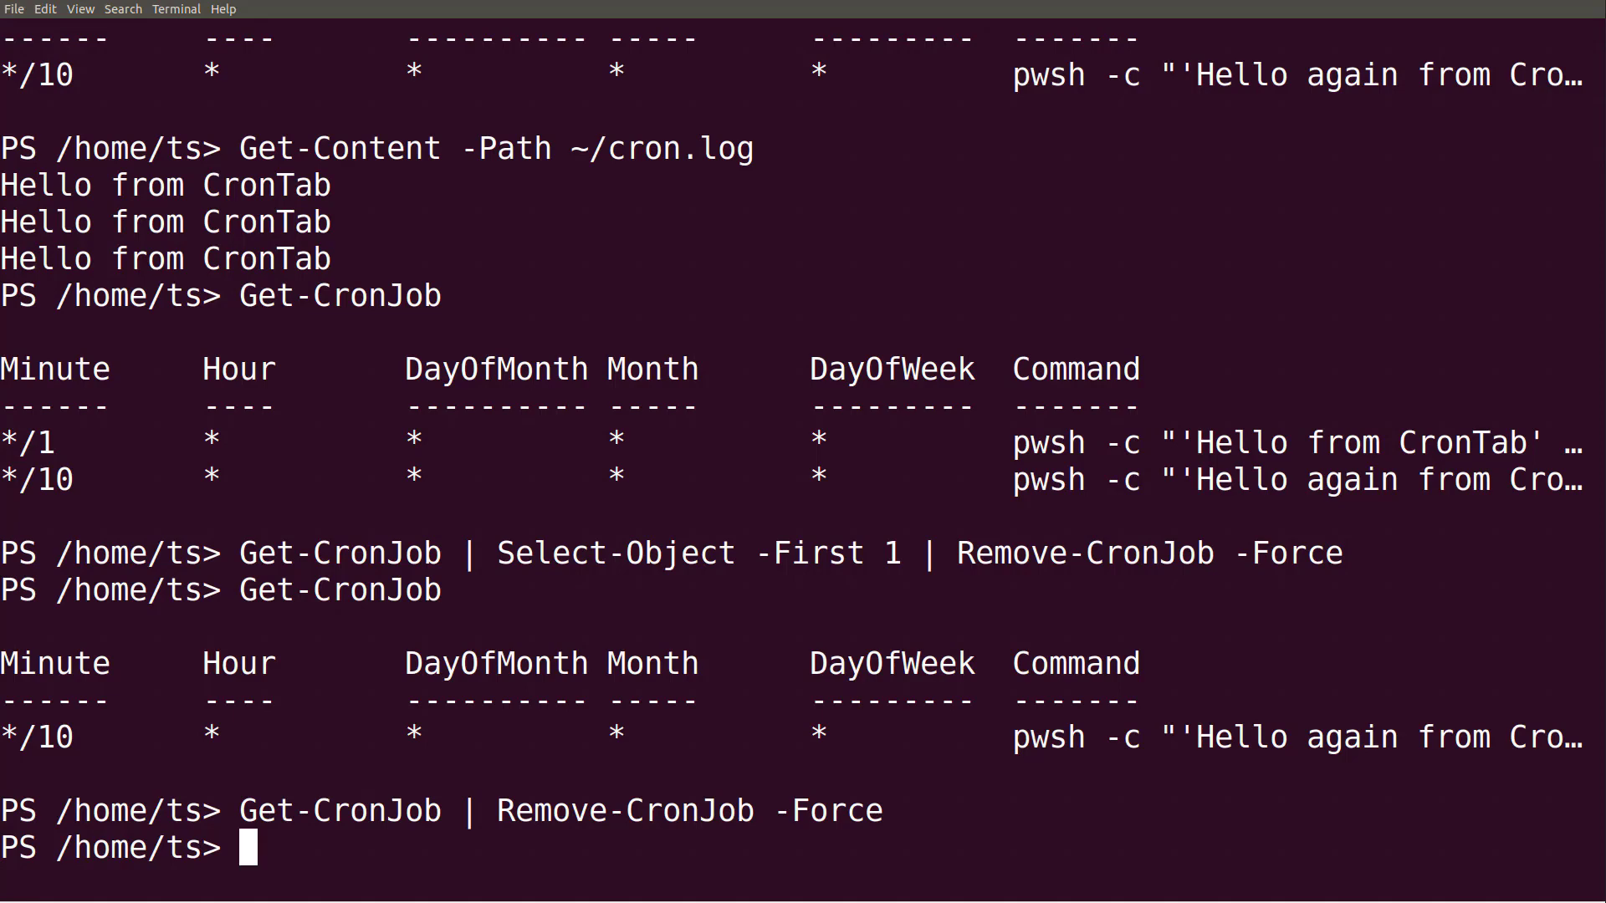